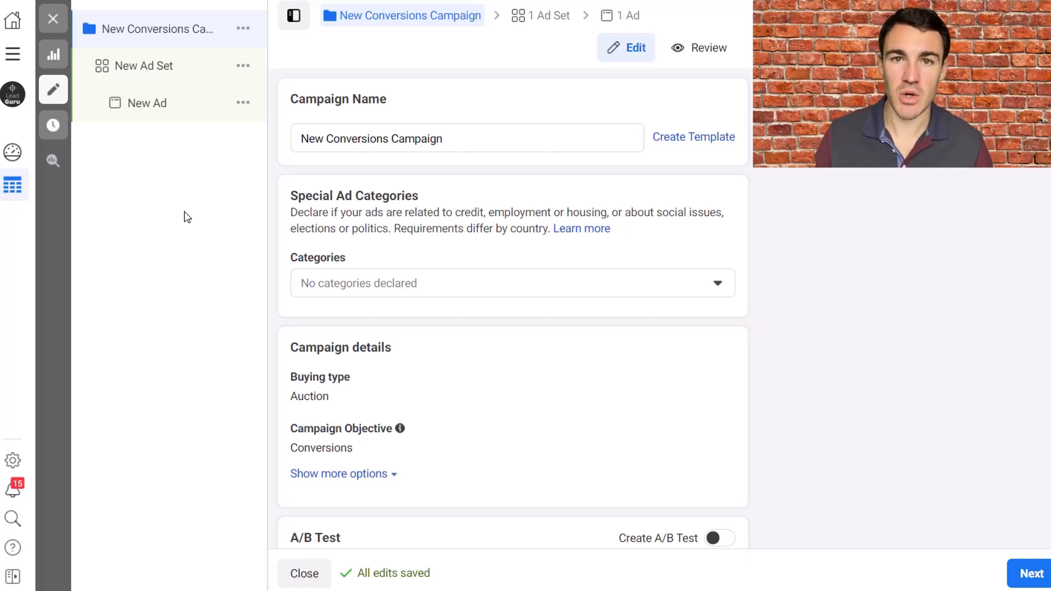
pyautogui.moveTo(529, 162)
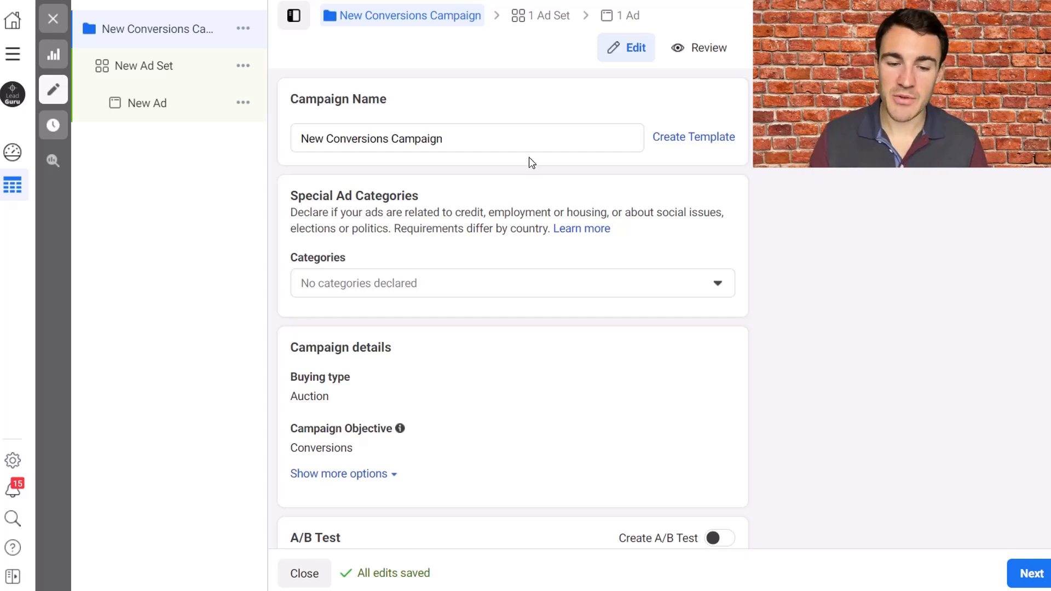
pyautogui.moveTo(480, 114)
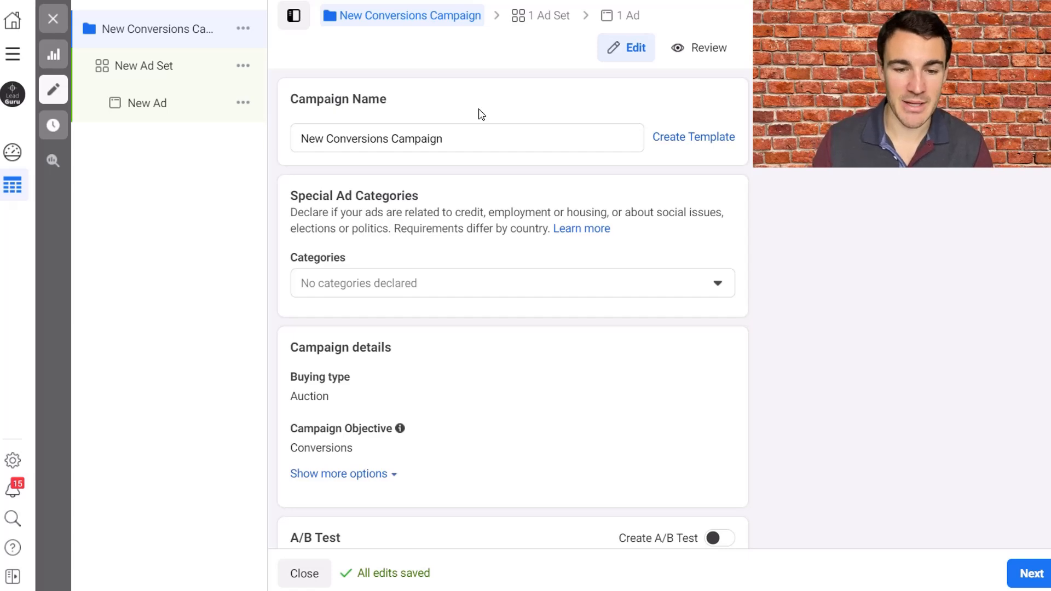
pyautogui.moveTo(404, 176)
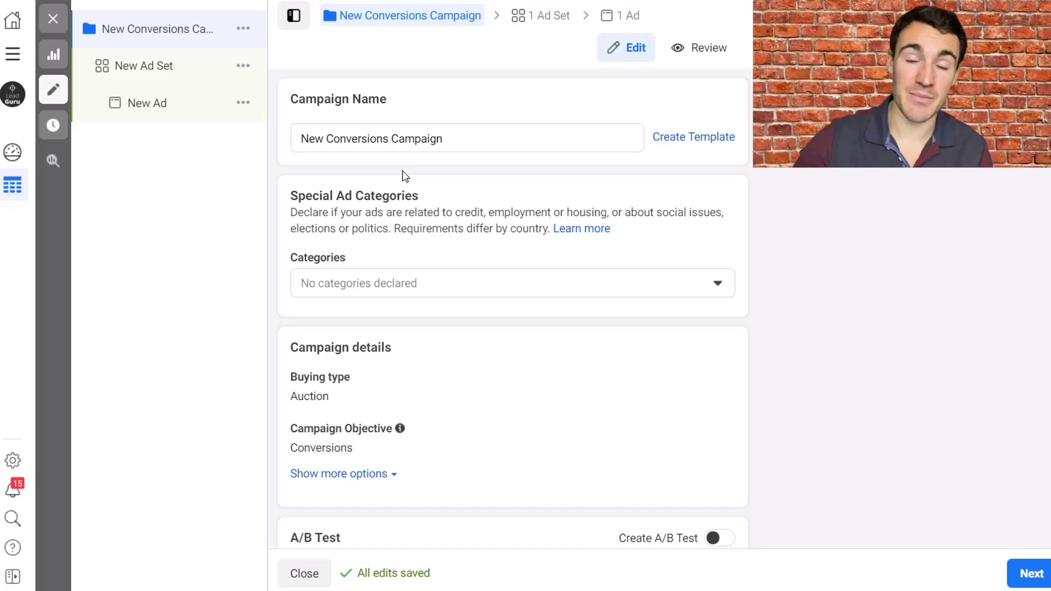
# Show the New Ad Set's settings scrolled down to the Placements section
pyautogui.click(142, 65)
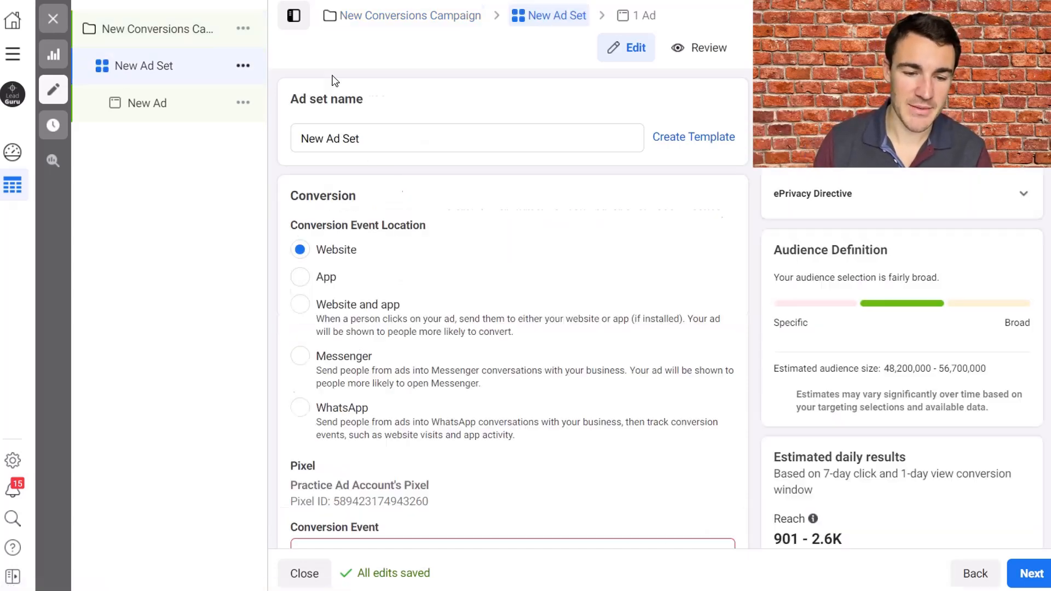
pyautogui.scroll(-3)
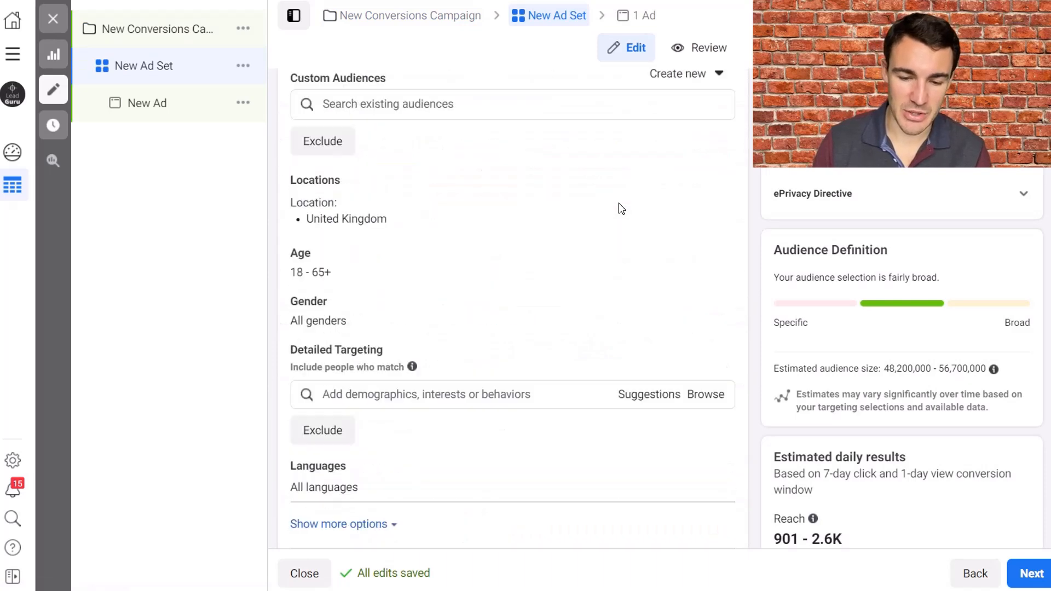
pyautogui.scroll(-3)
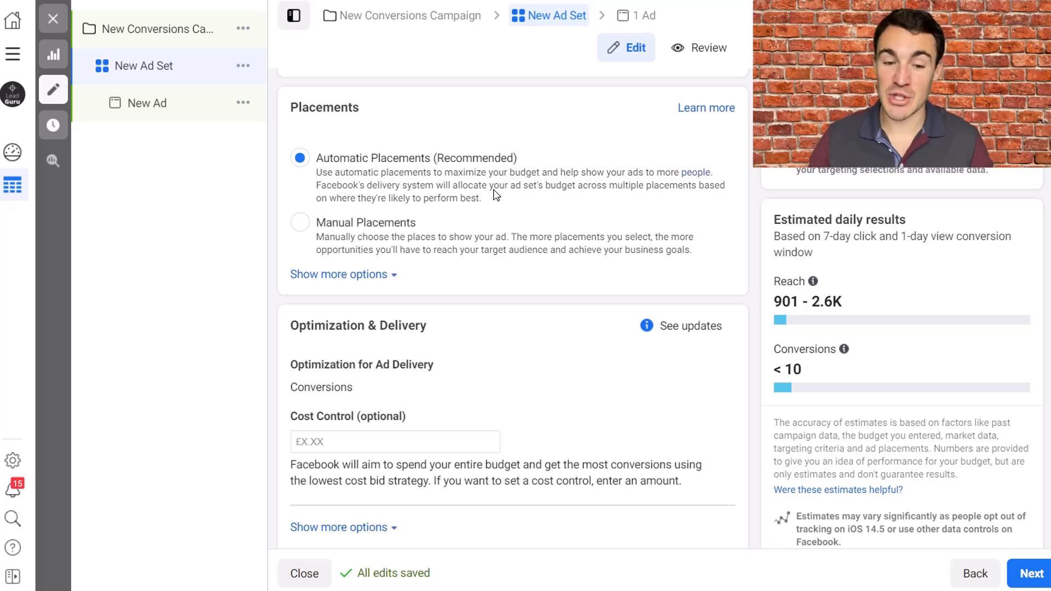
pyautogui.moveTo(536, 141)
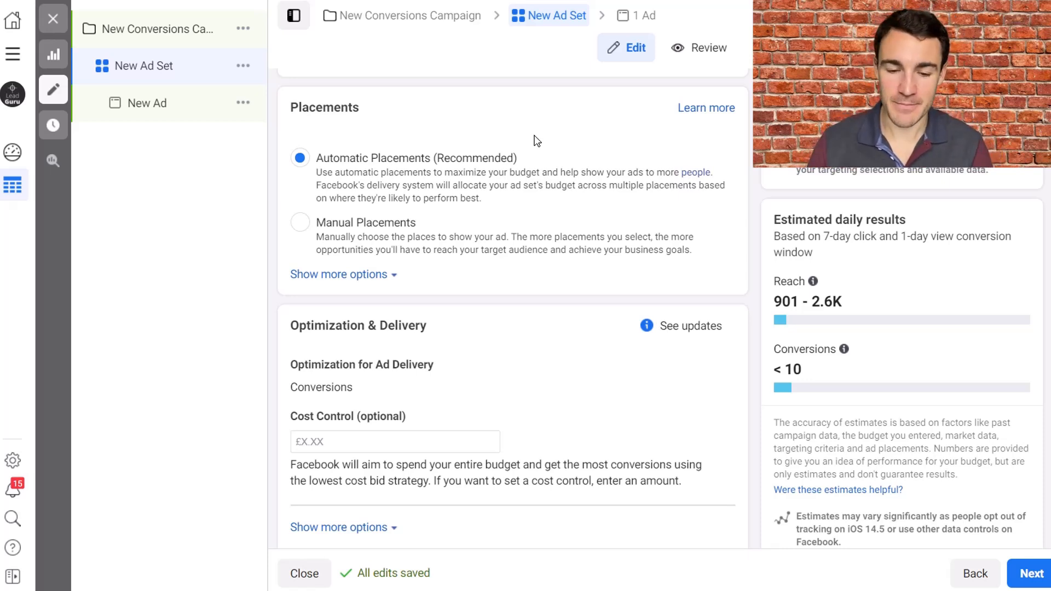
pyautogui.moveTo(401, 205)
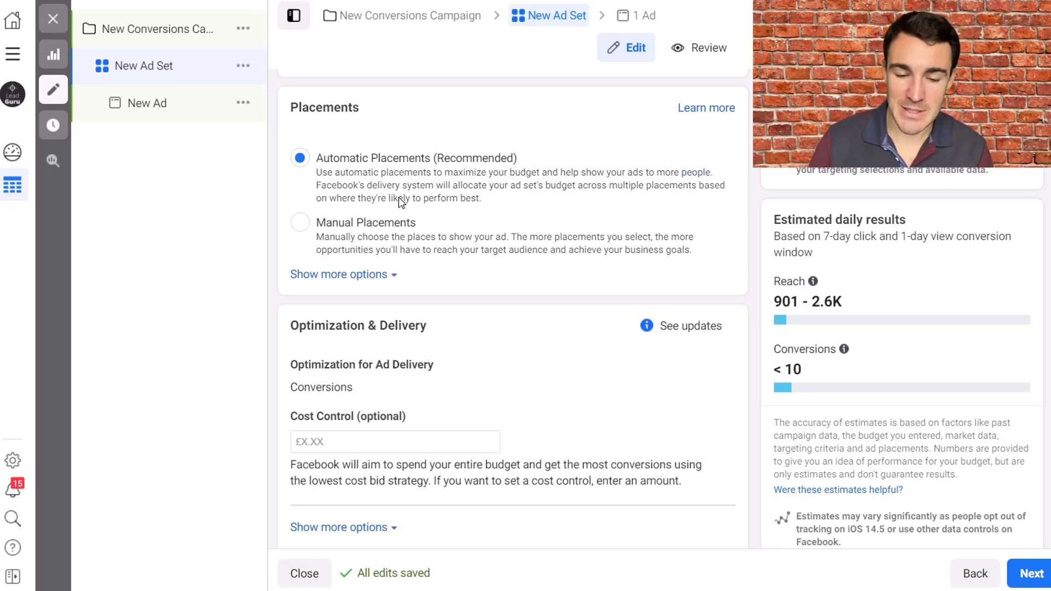
pyautogui.moveTo(484, 224)
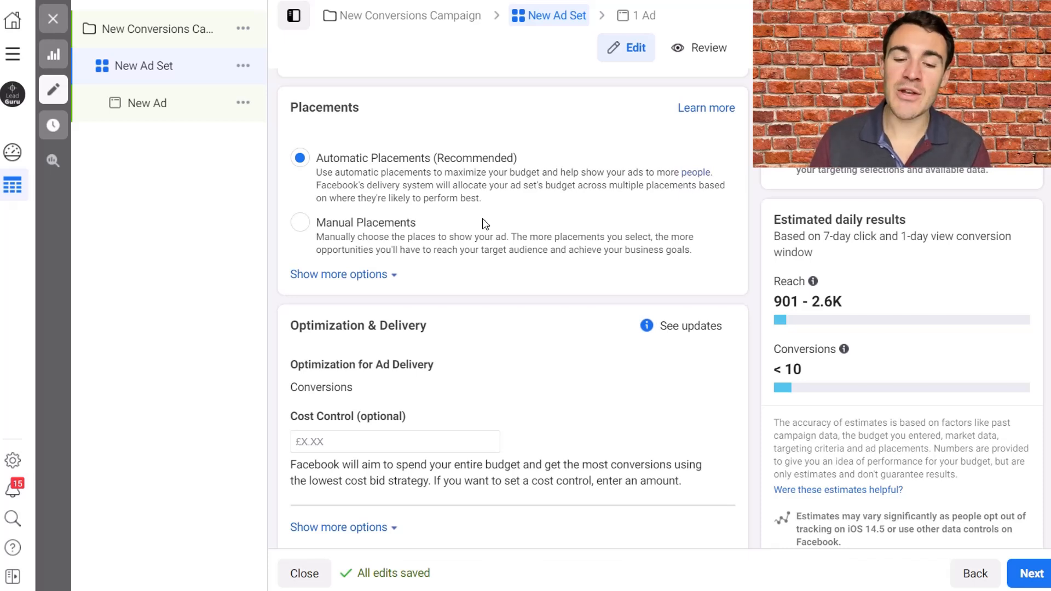
pyautogui.moveTo(527, 142)
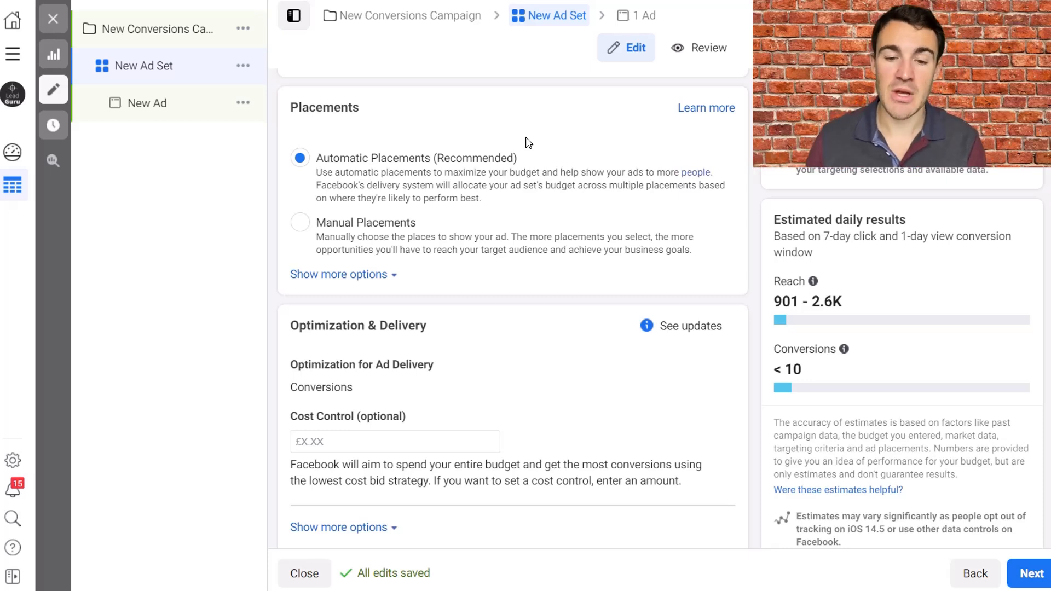
pyautogui.moveTo(521, 145)
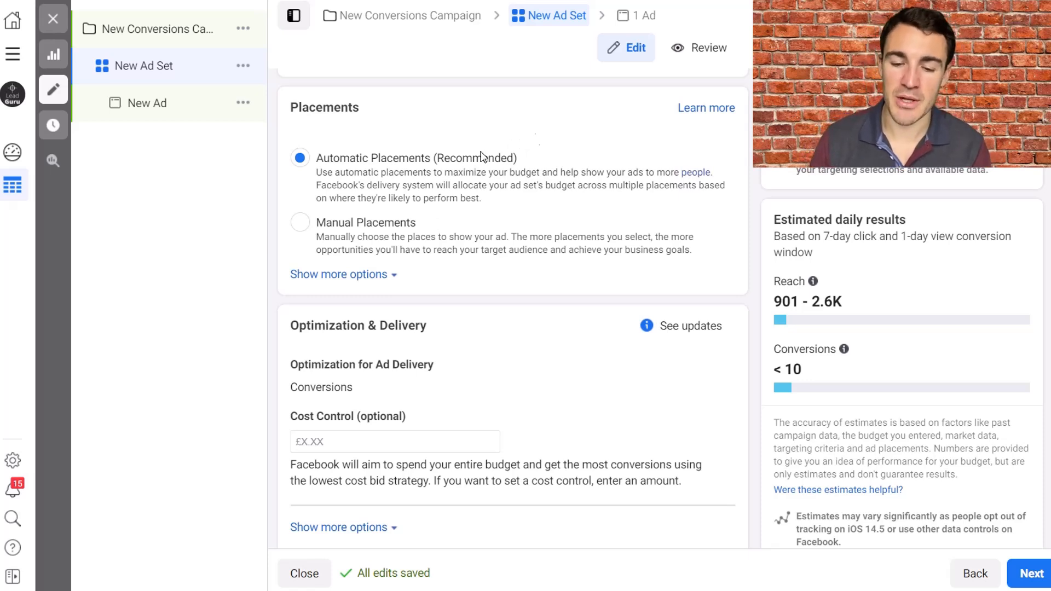
pyautogui.moveTo(509, 142)
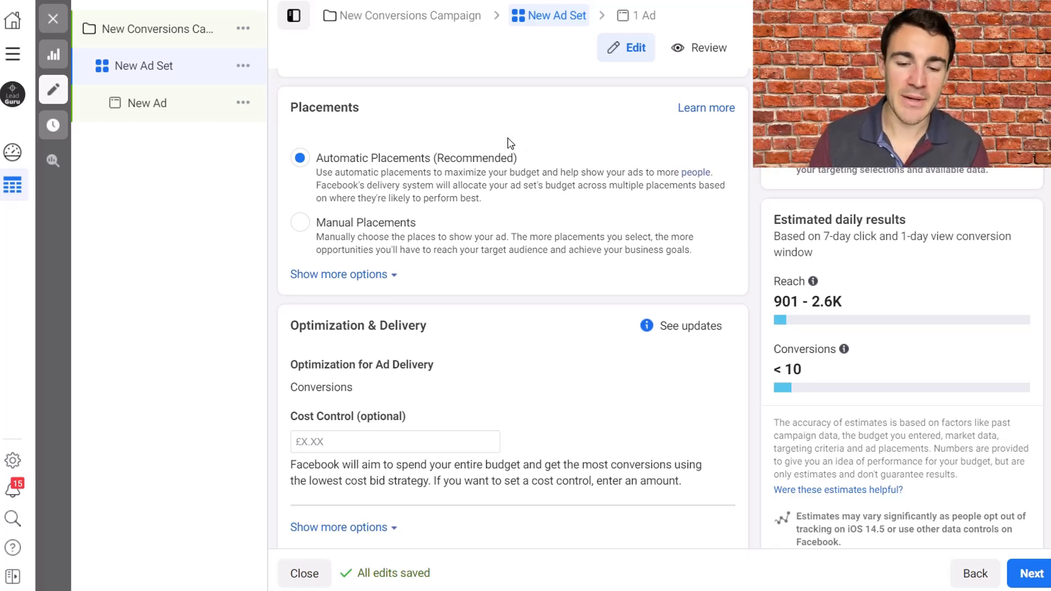
pyautogui.moveTo(566, 168)
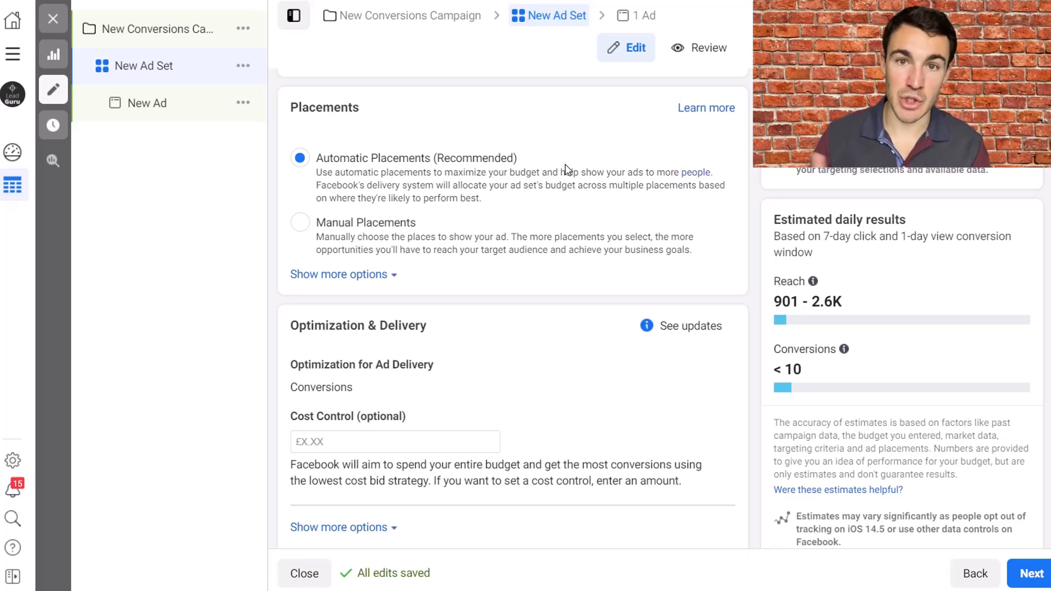
pyautogui.moveTo(299, 222)
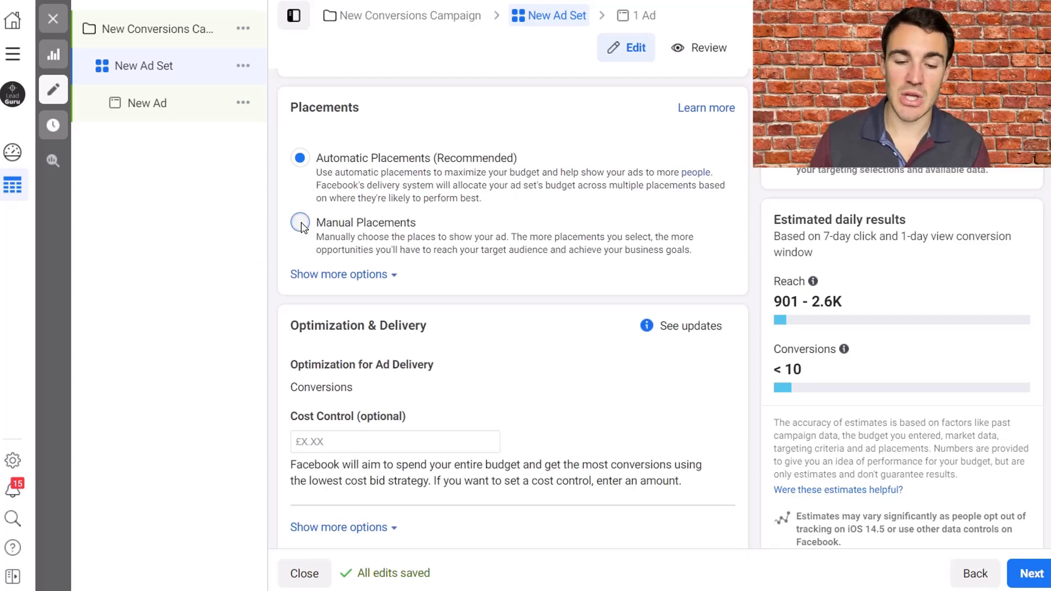
# Choose Manual Placements and dismiss the 'Recommended for you' popup
pyautogui.click(300, 222)
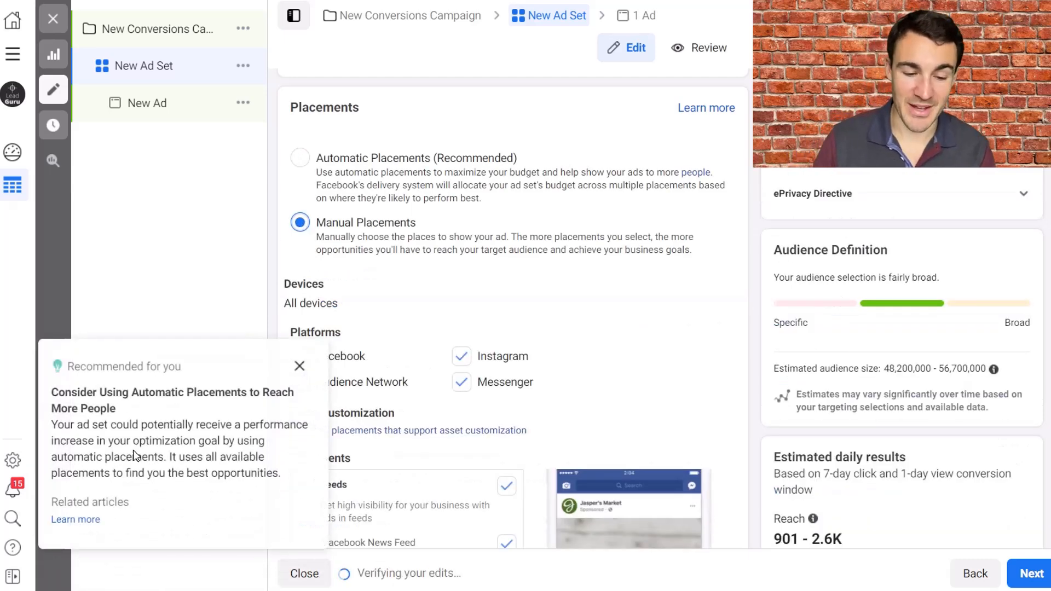
pyautogui.moveTo(298, 366)
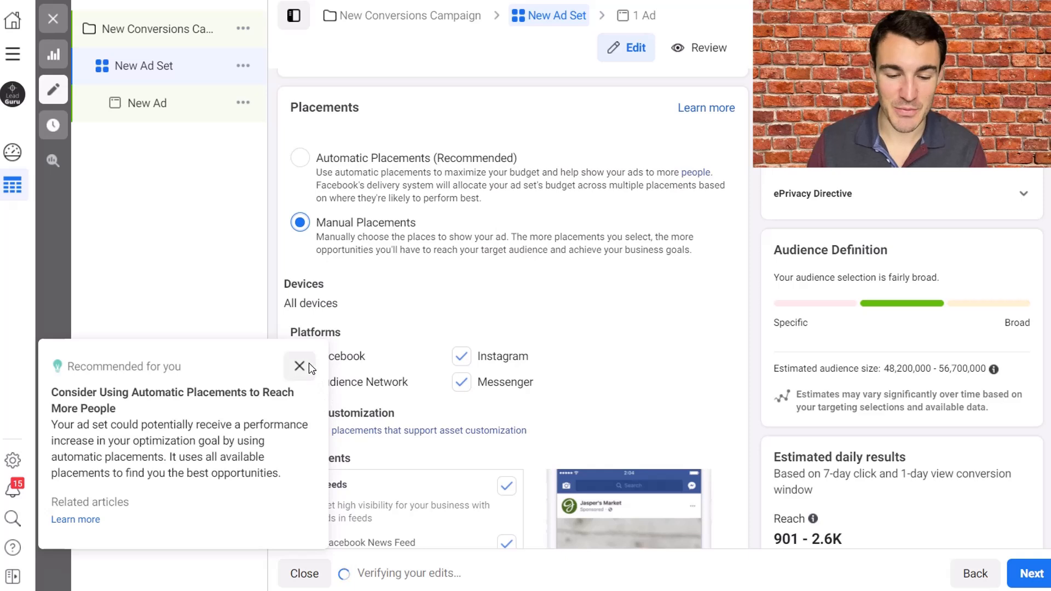
pyautogui.click(300, 366)
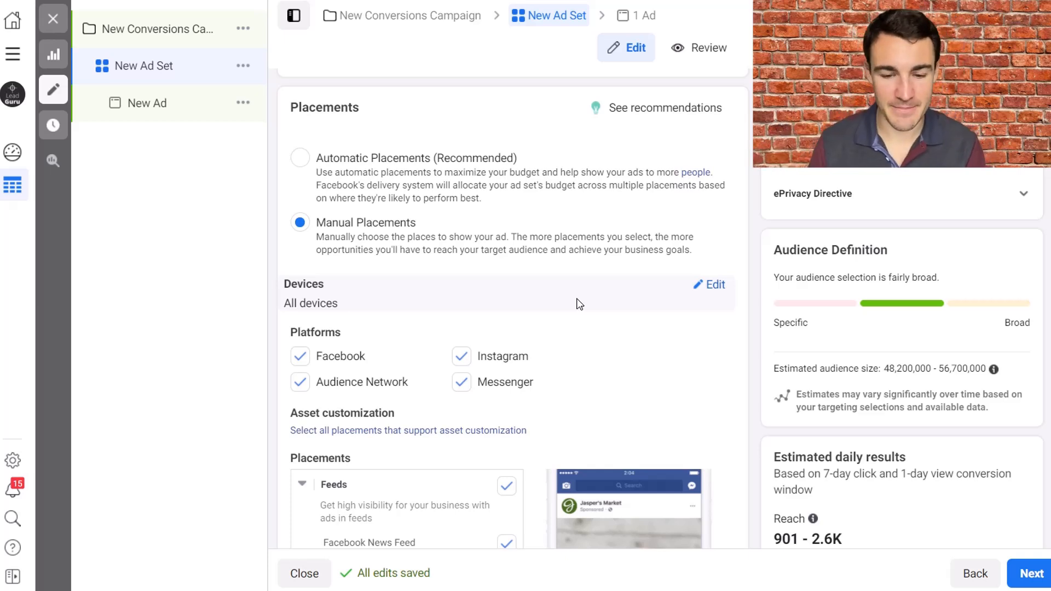
pyautogui.scroll(-3)
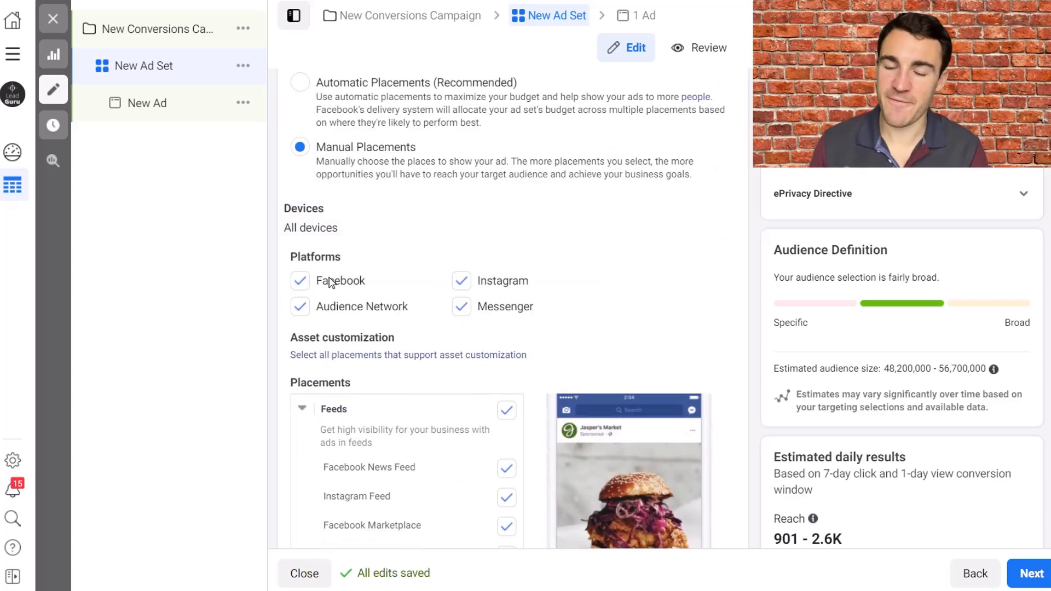
pyautogui.moveTo(476, 280)
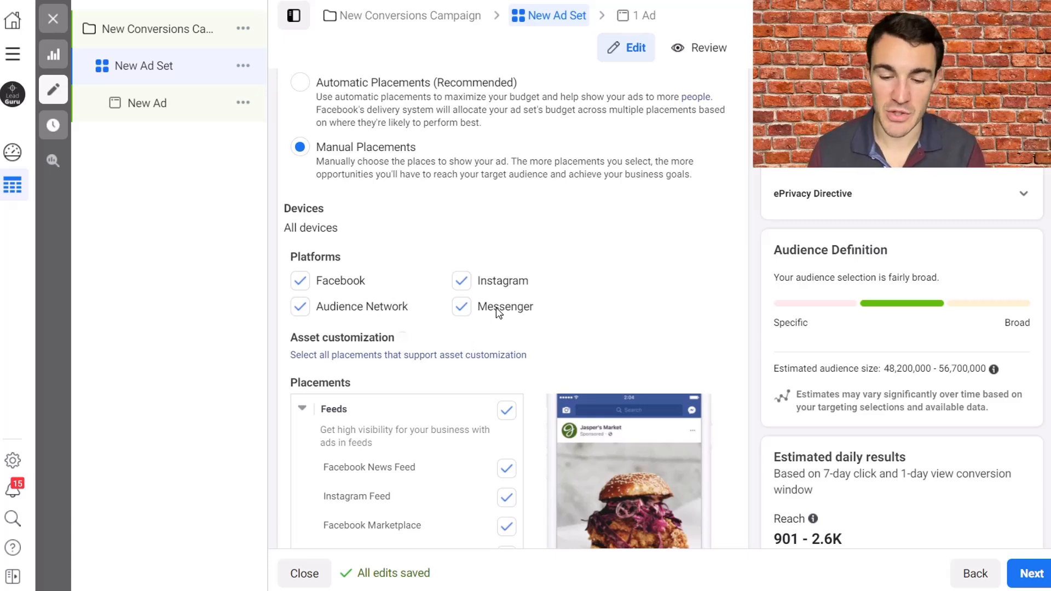
pyautogui.moveTo(678, 300)
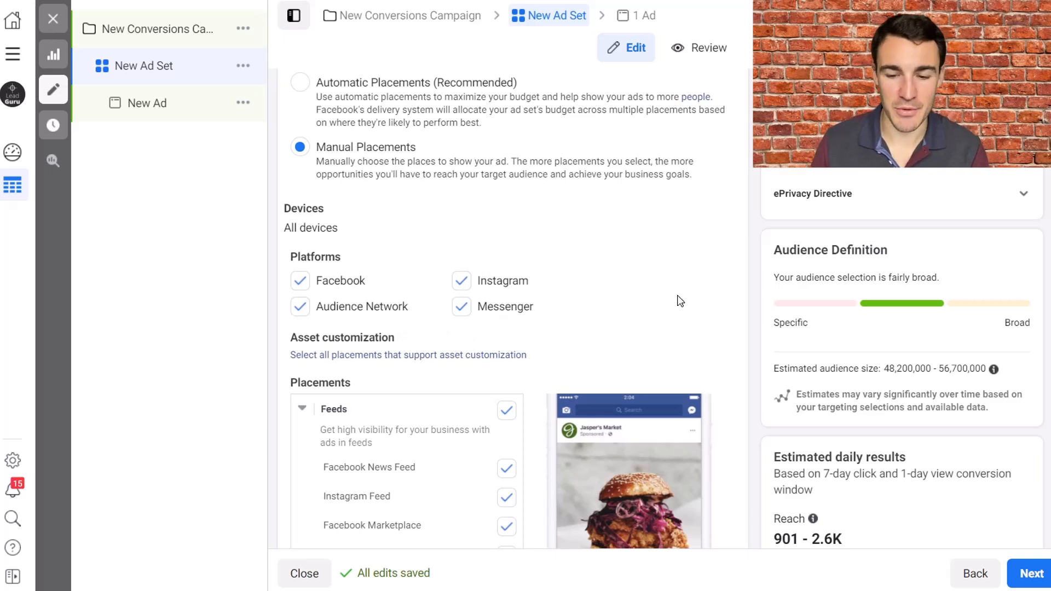
pyautogui.moveTo(602, 246)
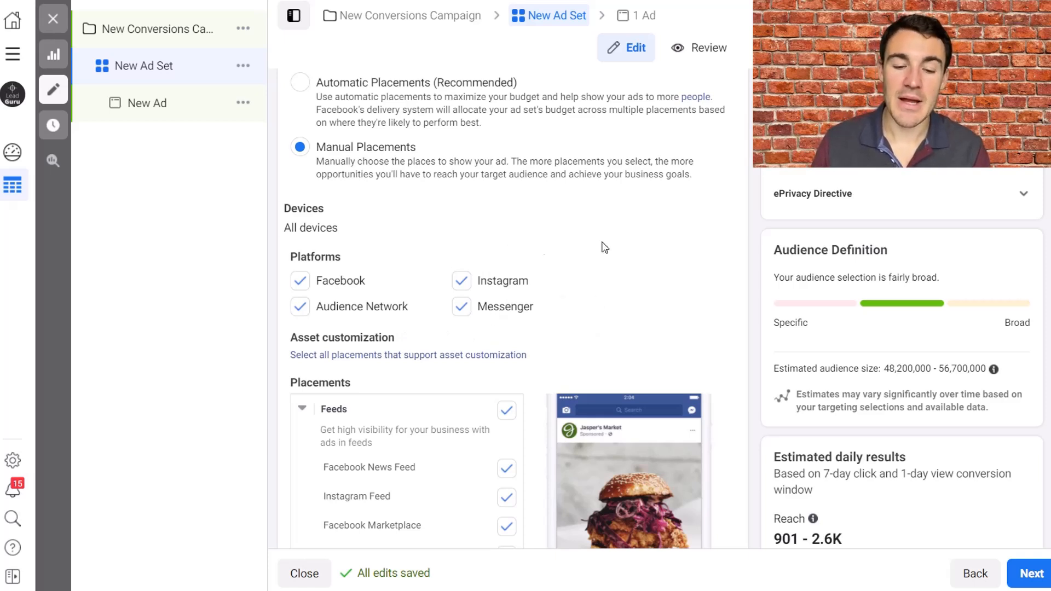
pyautogui.moveTo(411, 262)
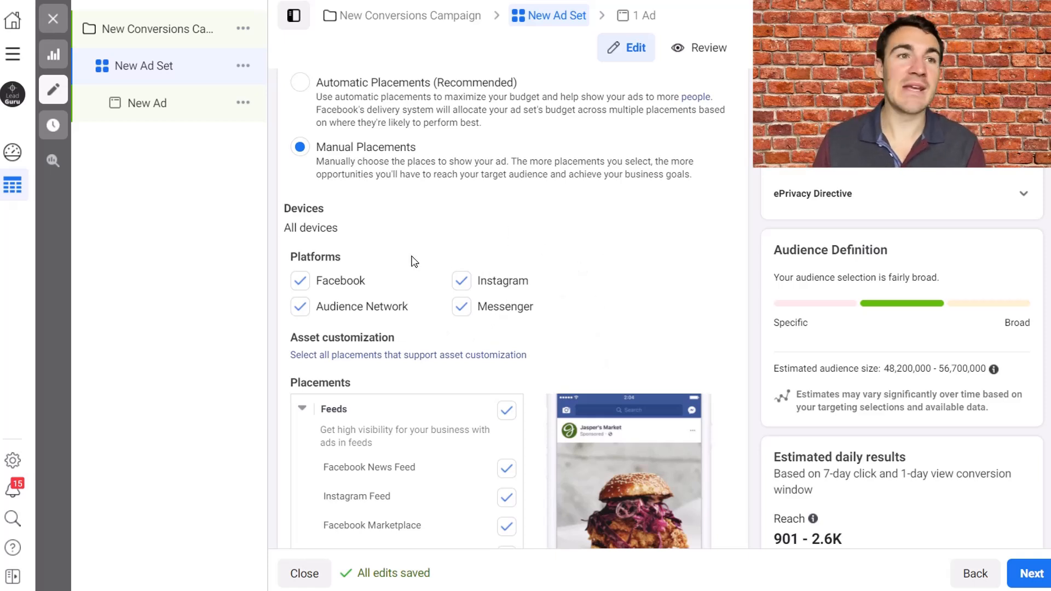
pyautogui.moveTo(602, 288)
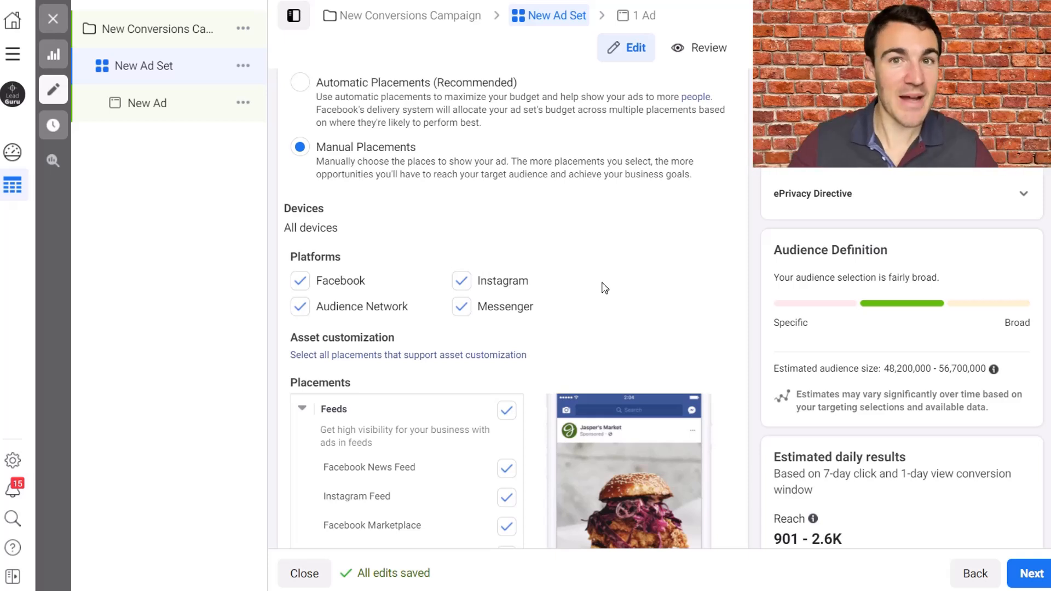
pyautogui.moveTo(589, 335)
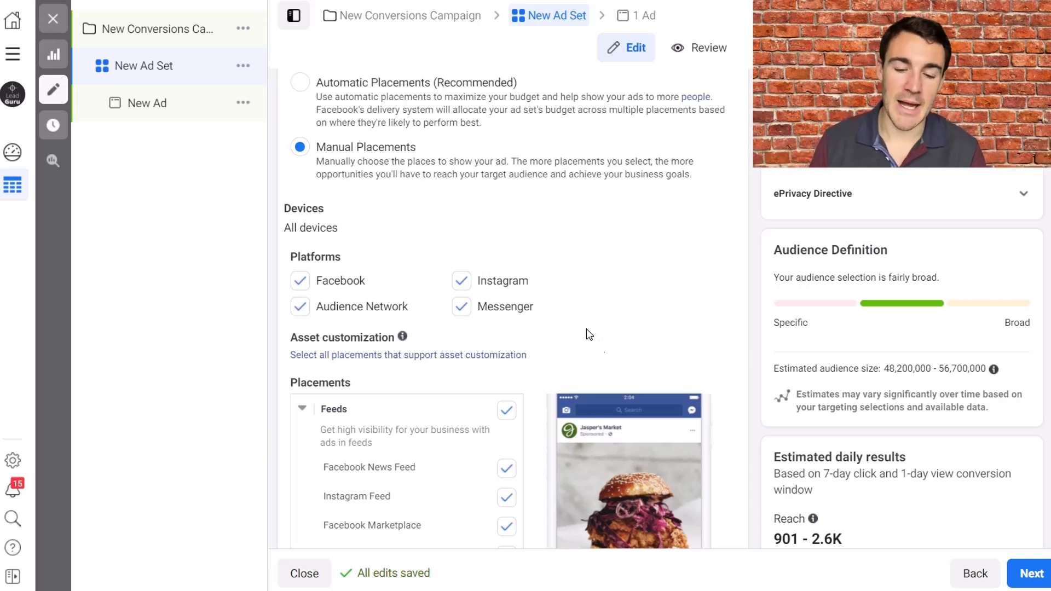
pyautogui.moveTo(566, 303)
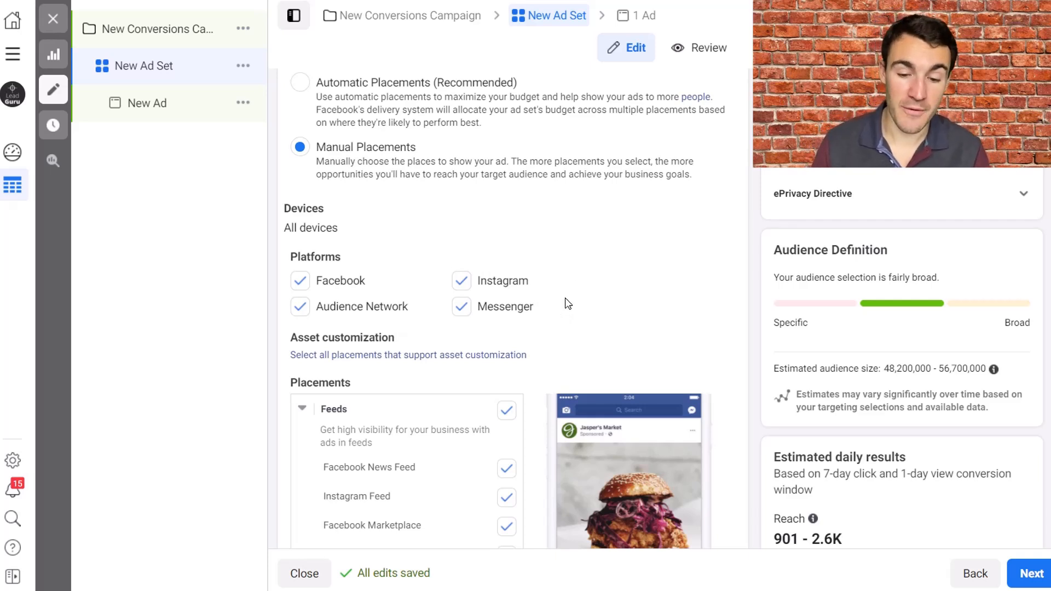
pyautogui.scroll(-3)
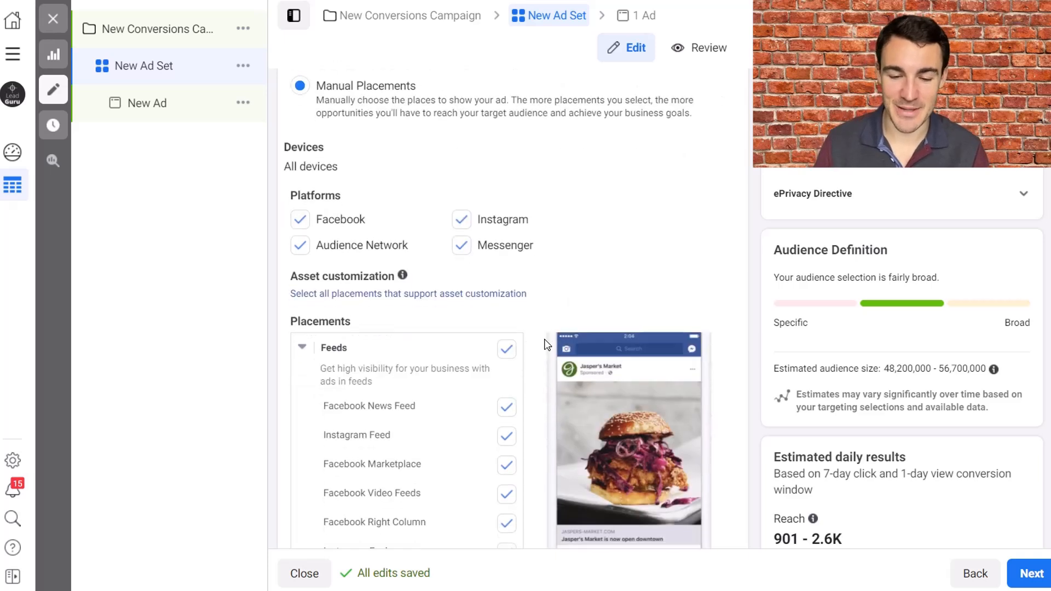
pyautogui.moveTo(546, 286)
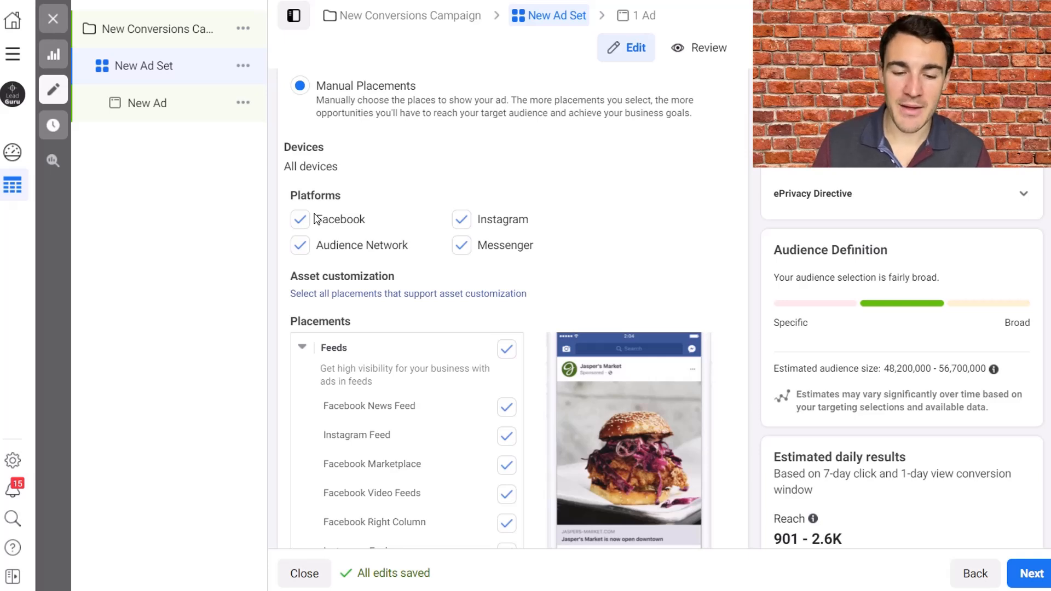
pyautogui.moveTo(507, 224)
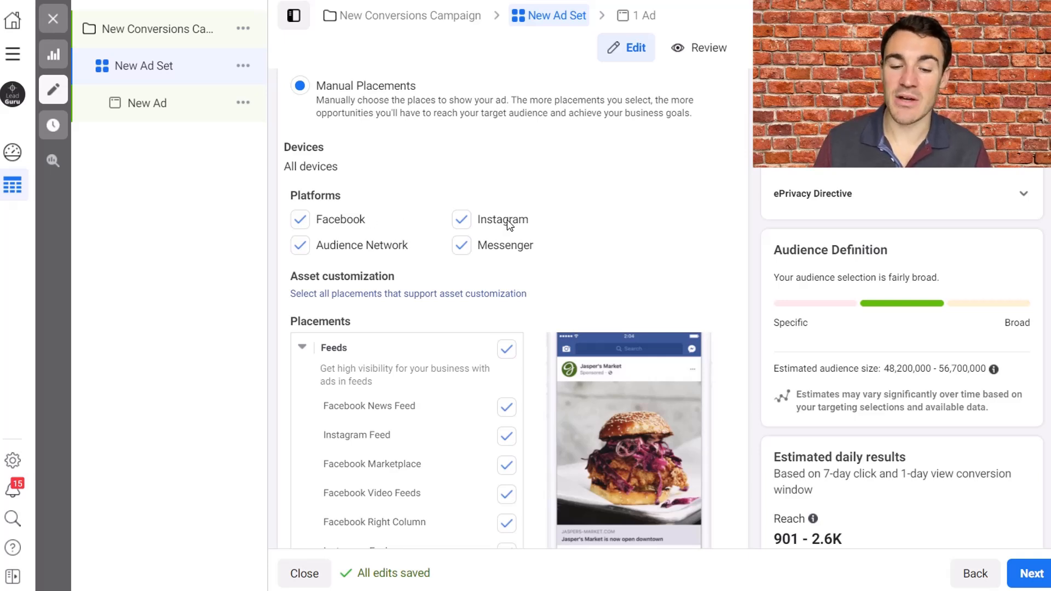
pyautogui.moveTo(356, 215)
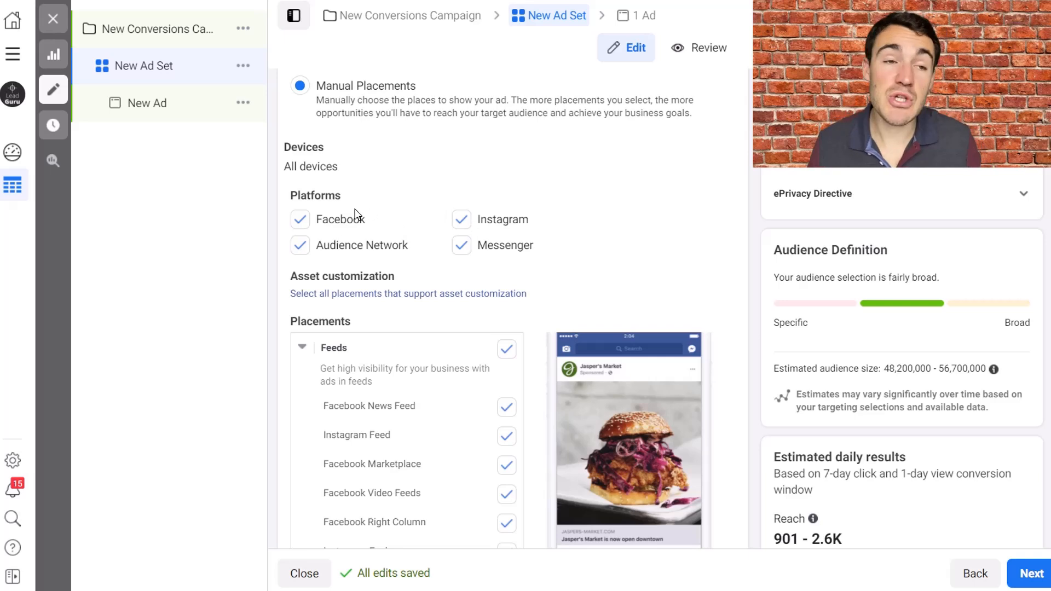
pyautogui.moveTo(448, 370)
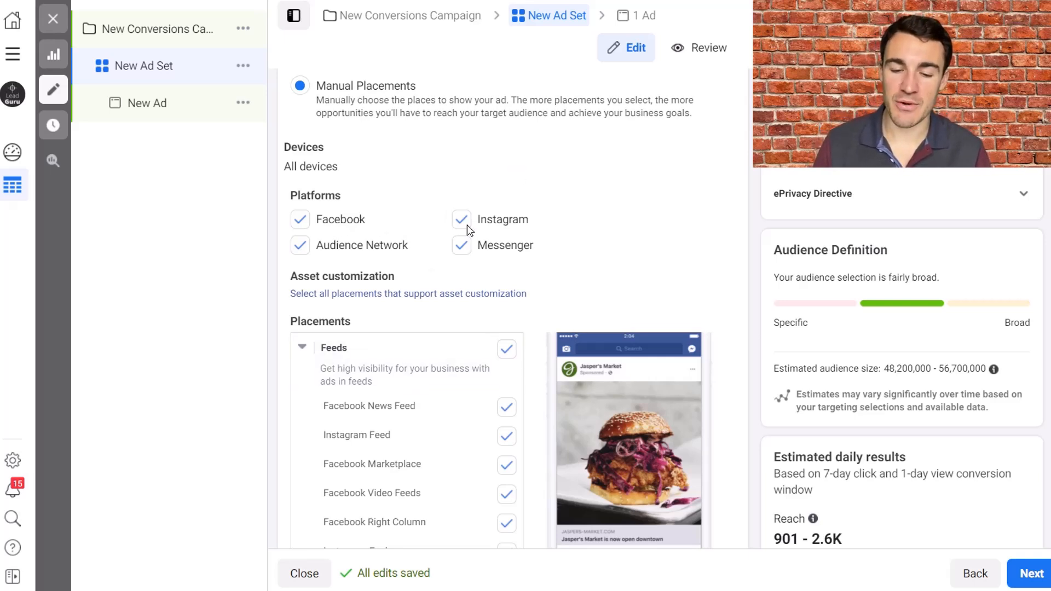
pyautogui.moveTo(414, 222)
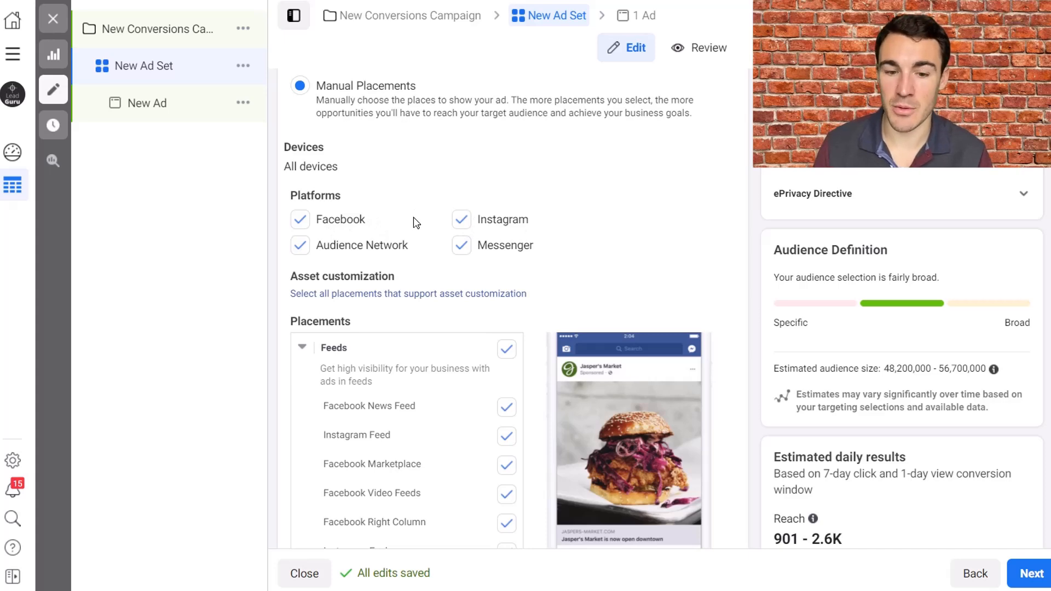
pyautogui.scroll(3)
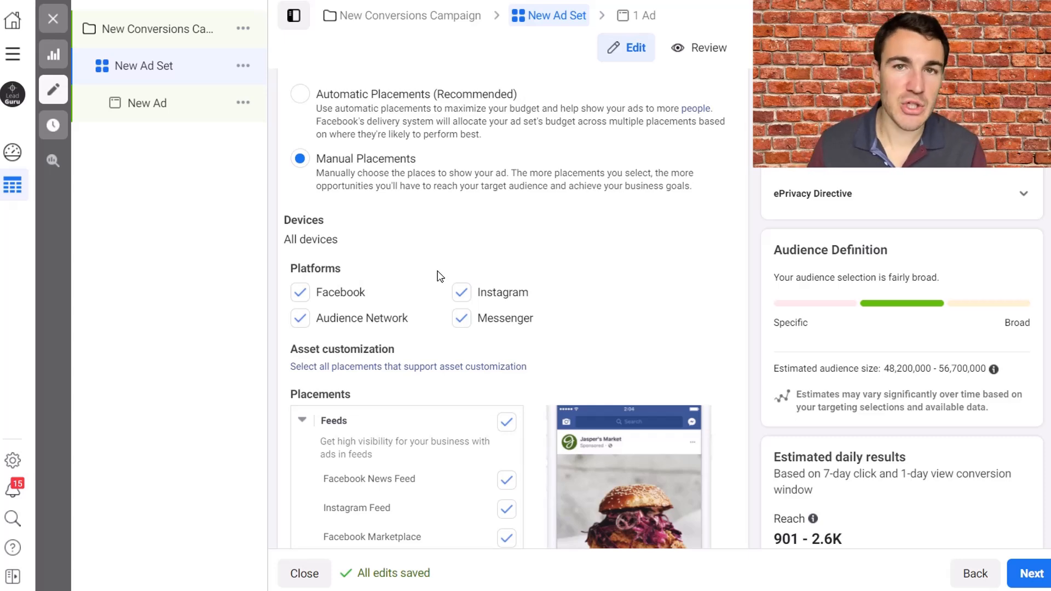
pyautogui.scroll(-3)
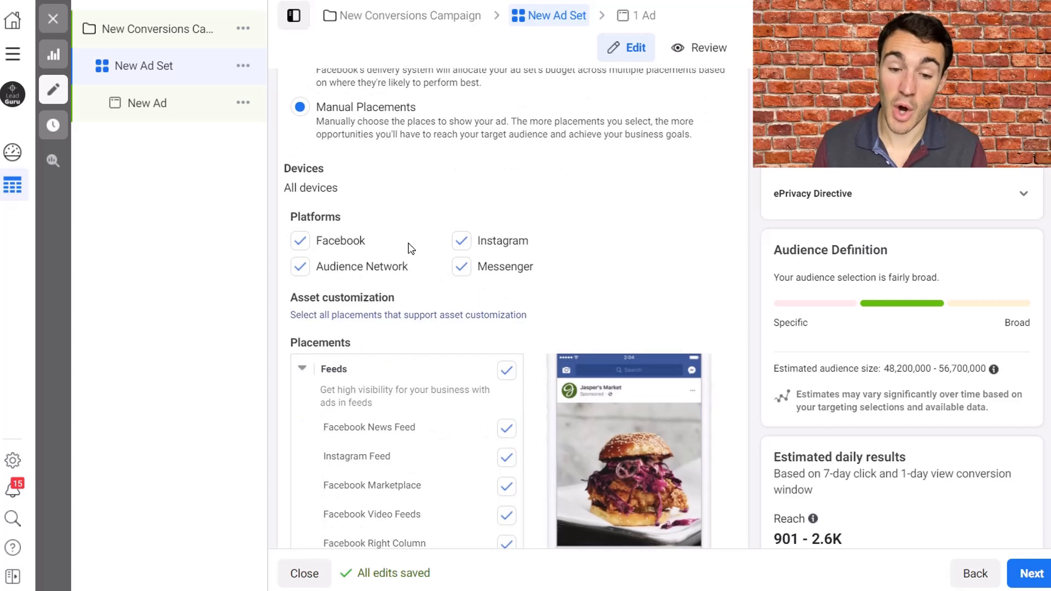
pyautogui.moveTo(330, 271)
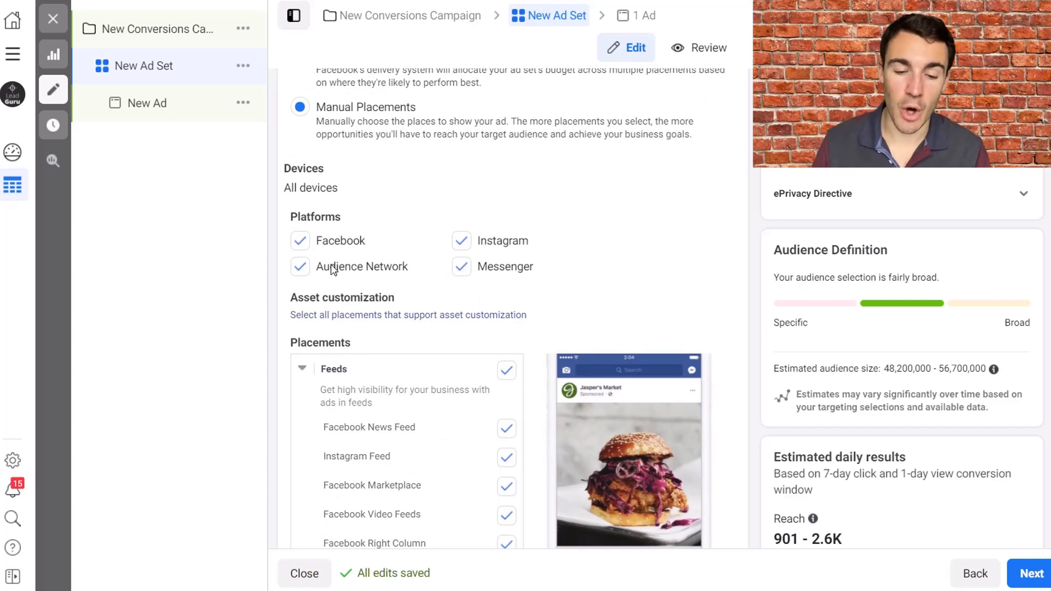
# Exclude the Audience Network platform, leaving its Apps and Sites placements unselected
pyautogui.click(300, 266)
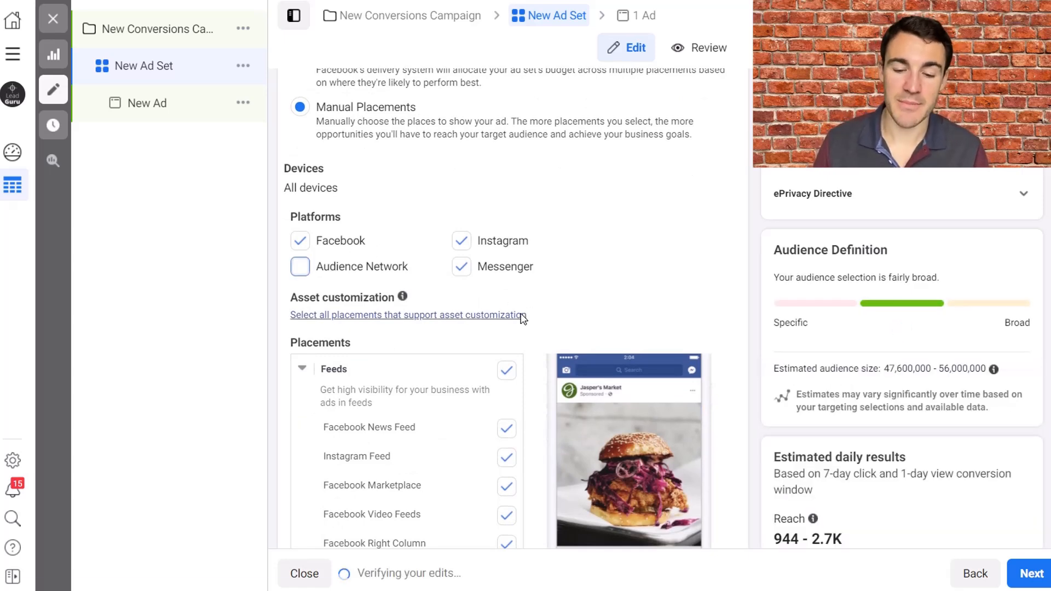
pyautogui.scroll(-3)
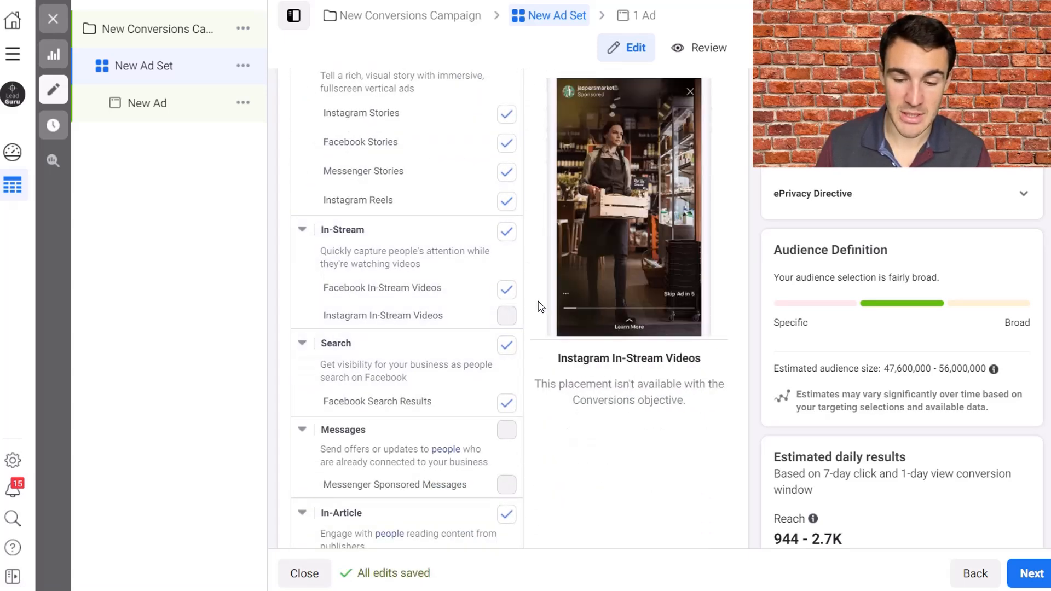
pyautogui.scroll(-3)
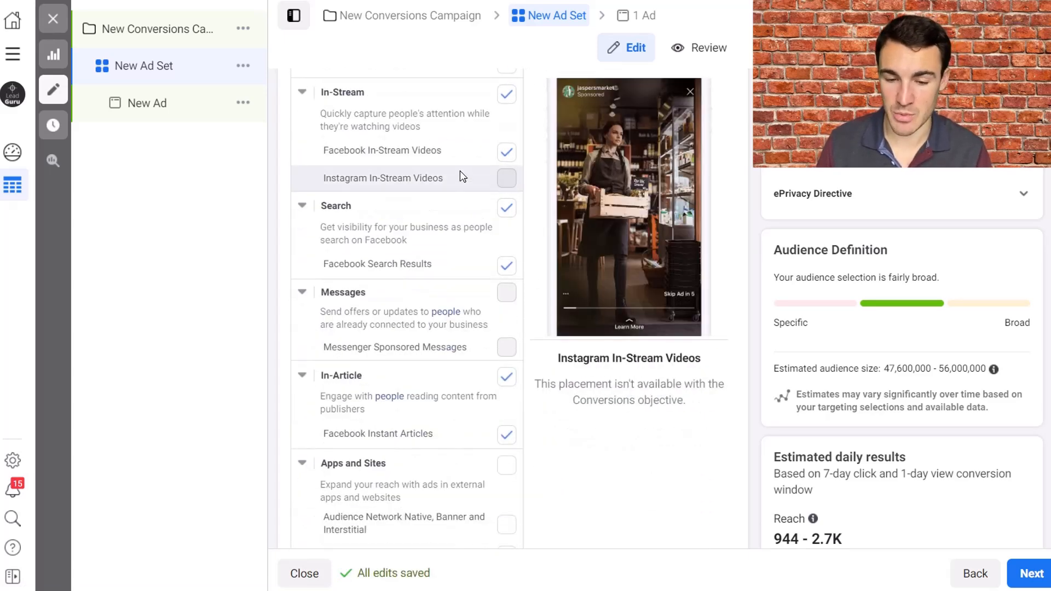
pyautogui.scroll(-3)
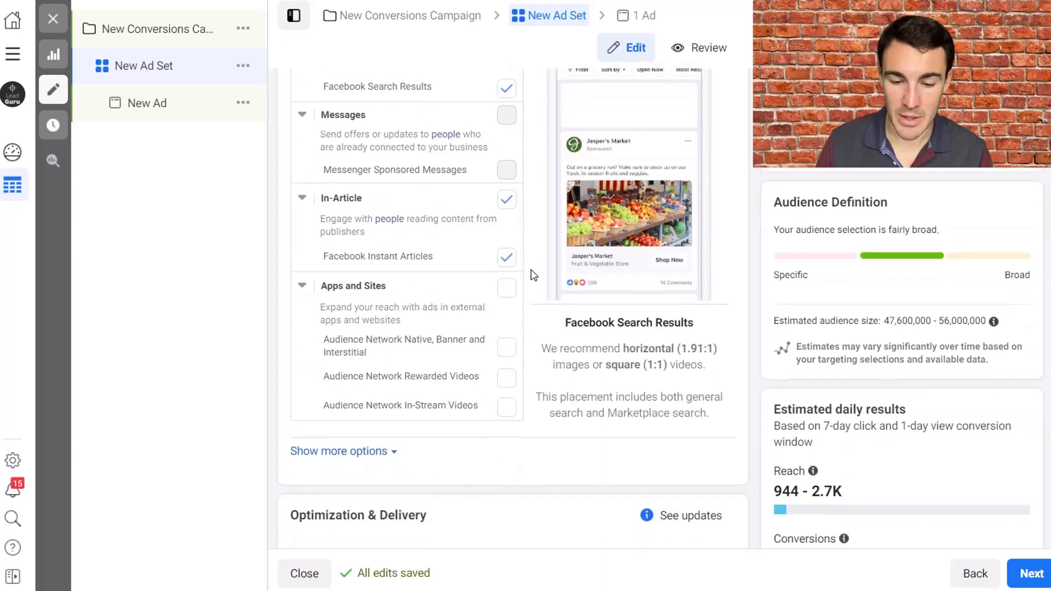
pyautogui.scroll(-3)
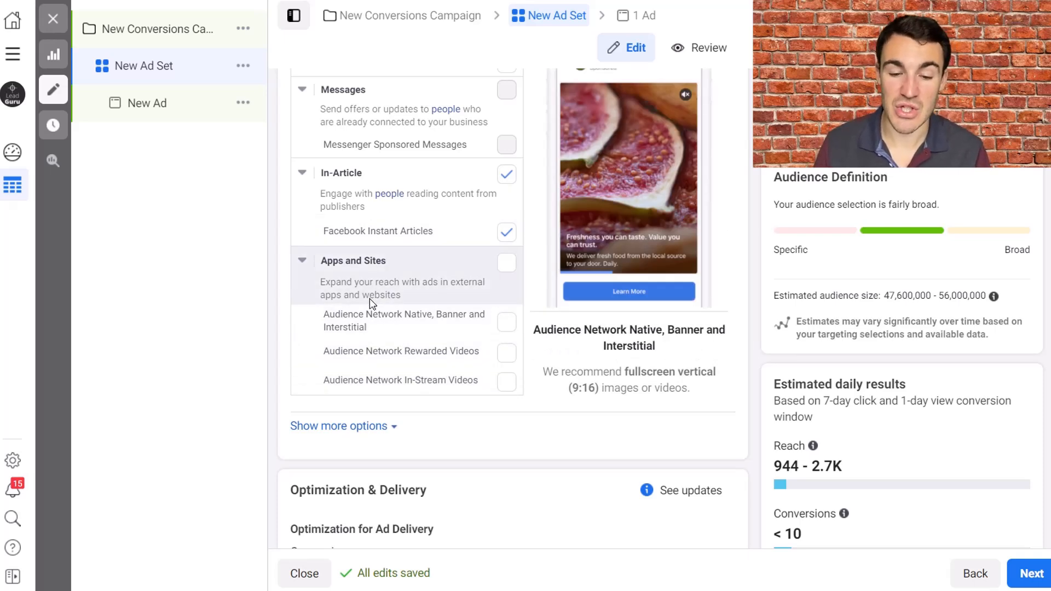
pyautogui.moveTo(356, 294)
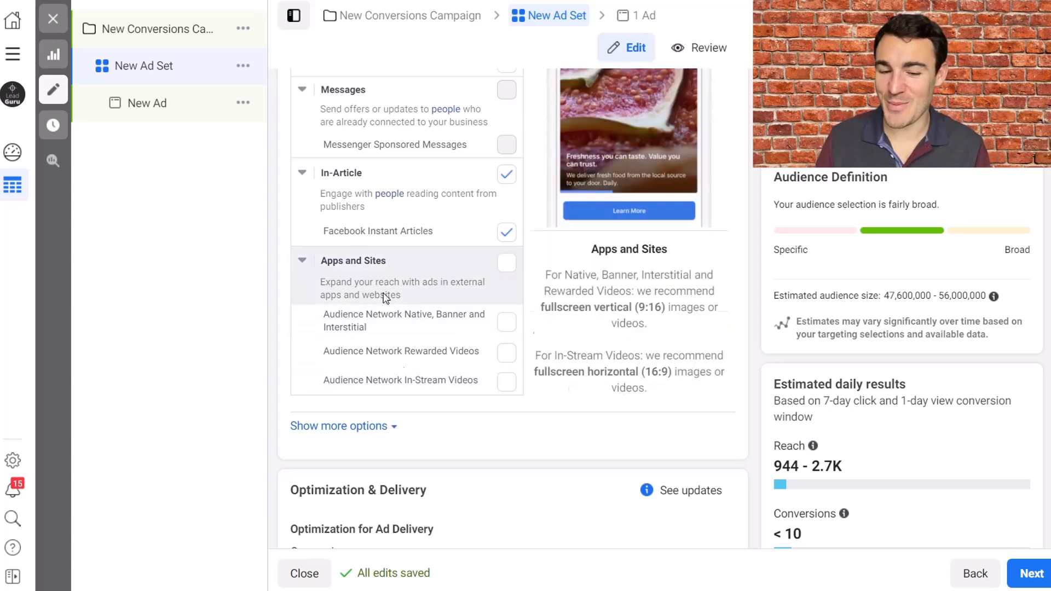
pyautogui.moveTo(546, 281)
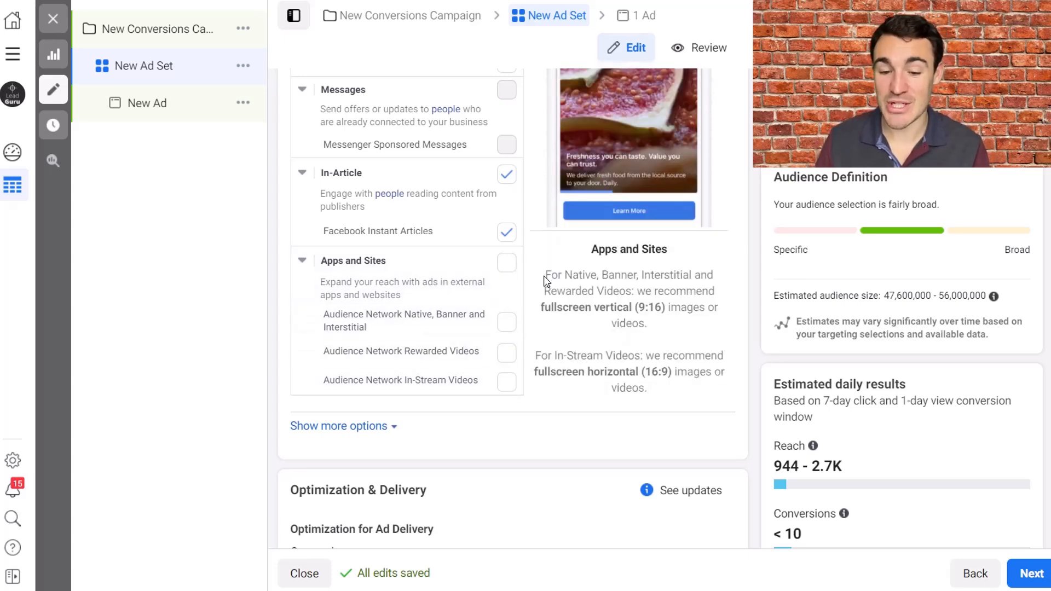
pyautogui.moveTo(532, 273)
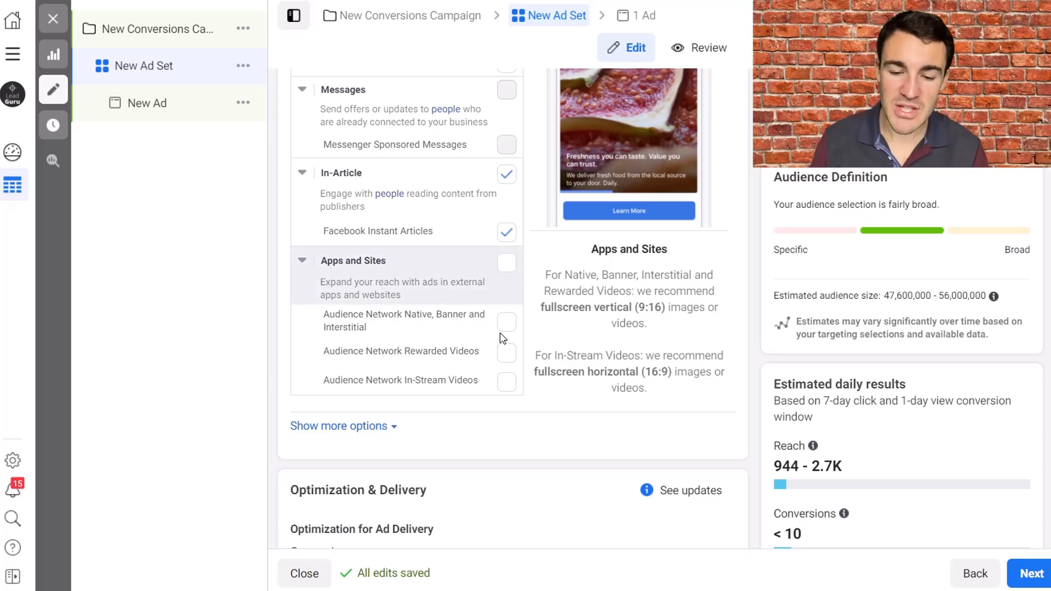
# Exclude the Messenger platform, keeping only Facebook and Instagram
pyautogui.scroll(3)
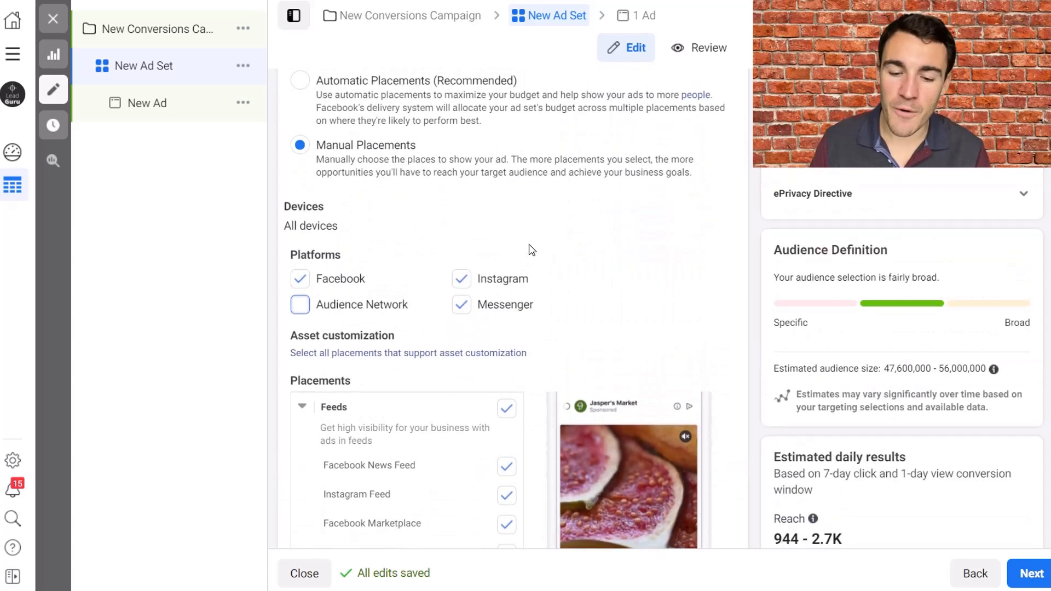
pyautogui.click(461, 305)
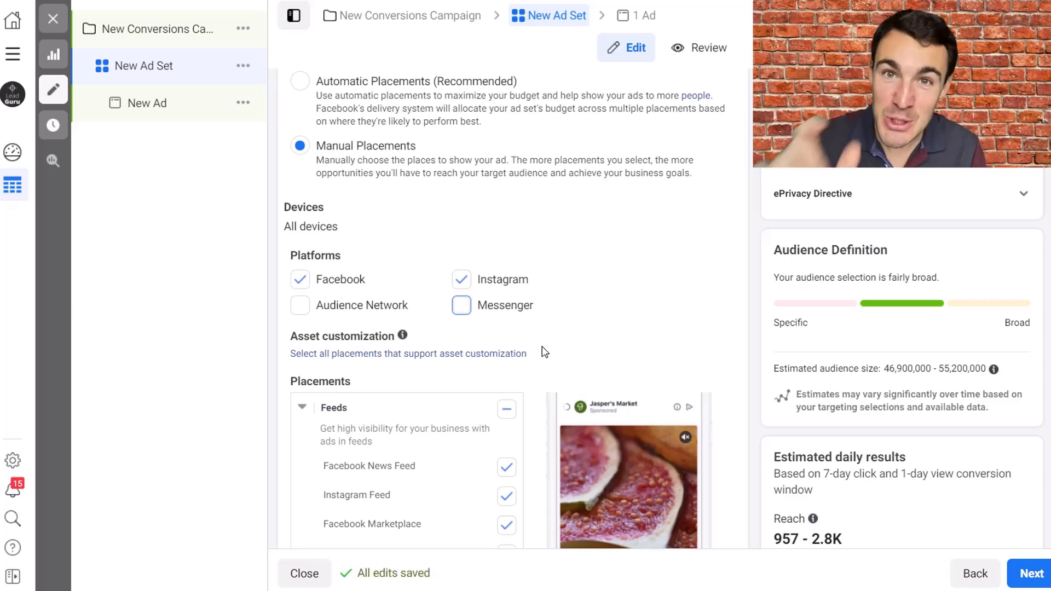
pyautogui.moveTo(555, 354)
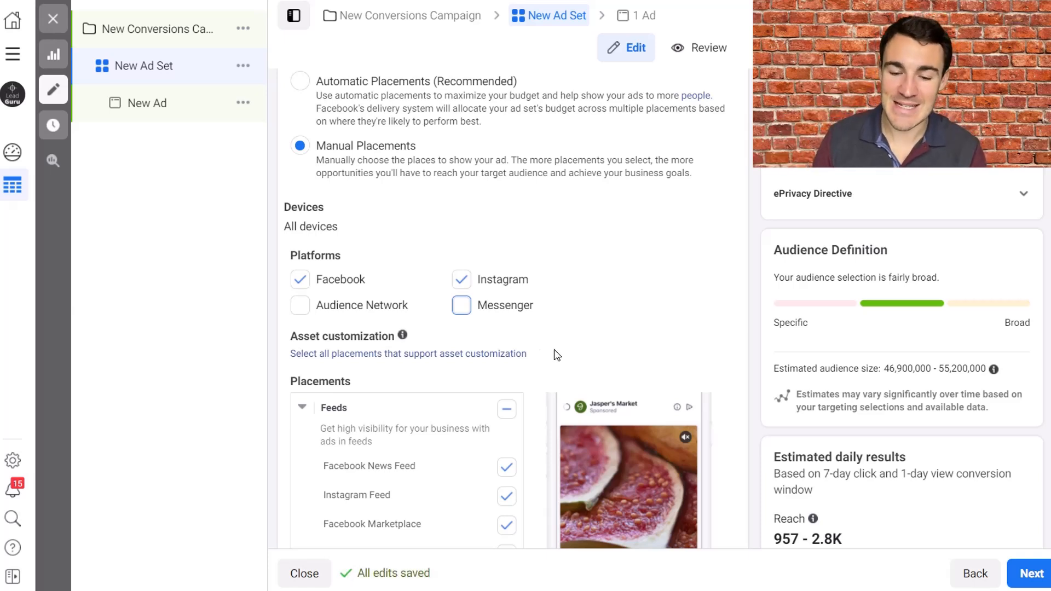
pyautogui.scroll(-3)
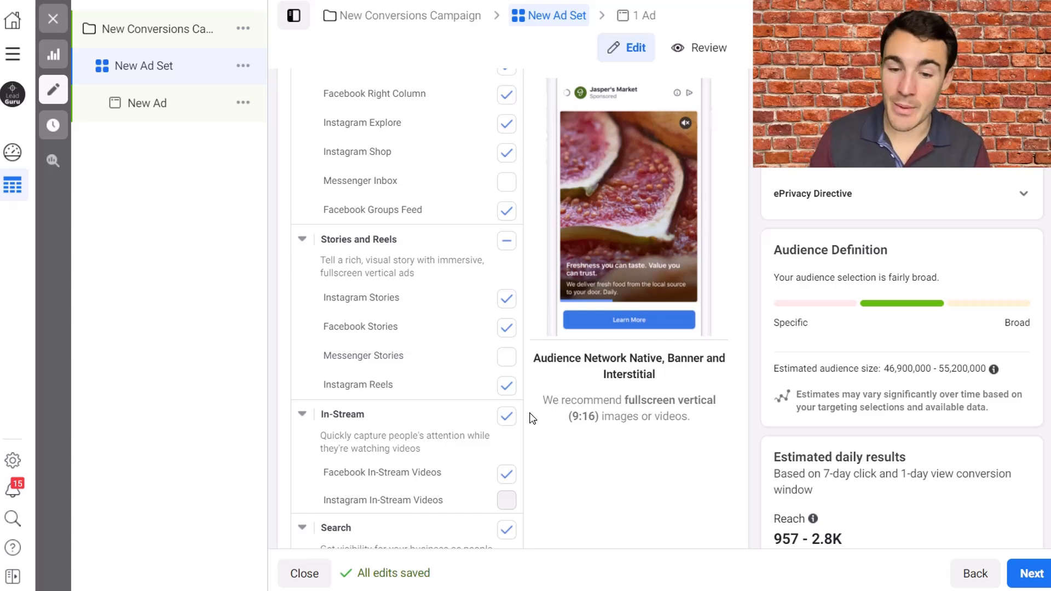
pyautogui.scroll(3)
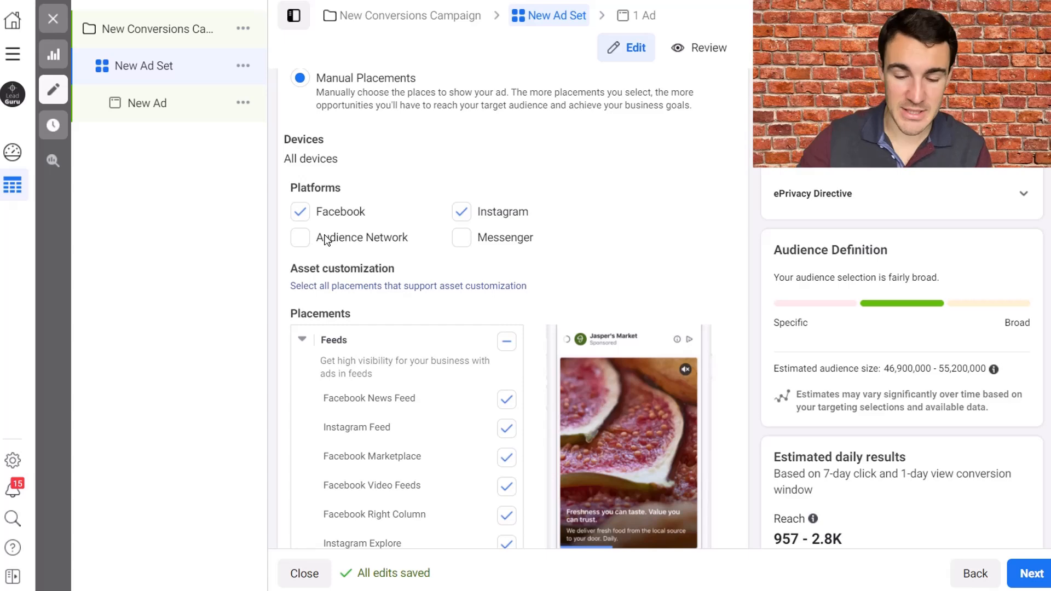
pyautogui.moveTo(492, 246)
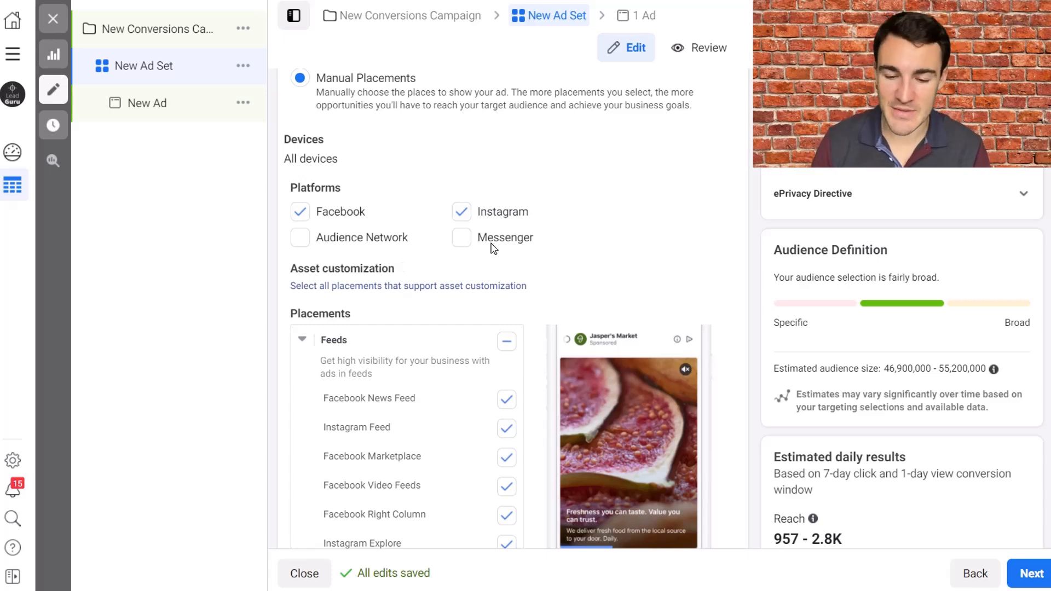
pyautogui.scroll(-3)
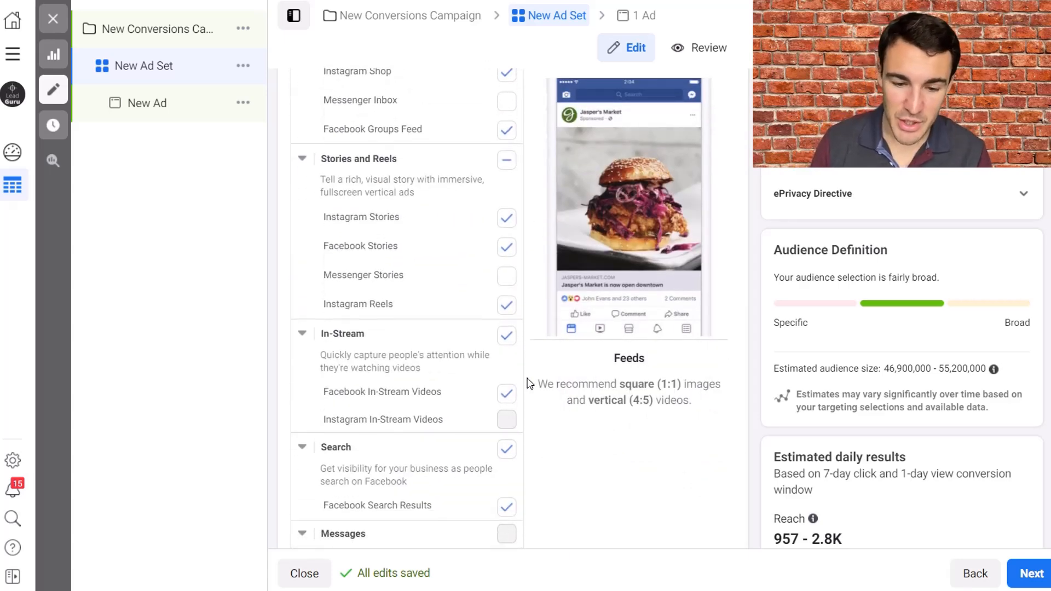
pyautogui.scroll(3)
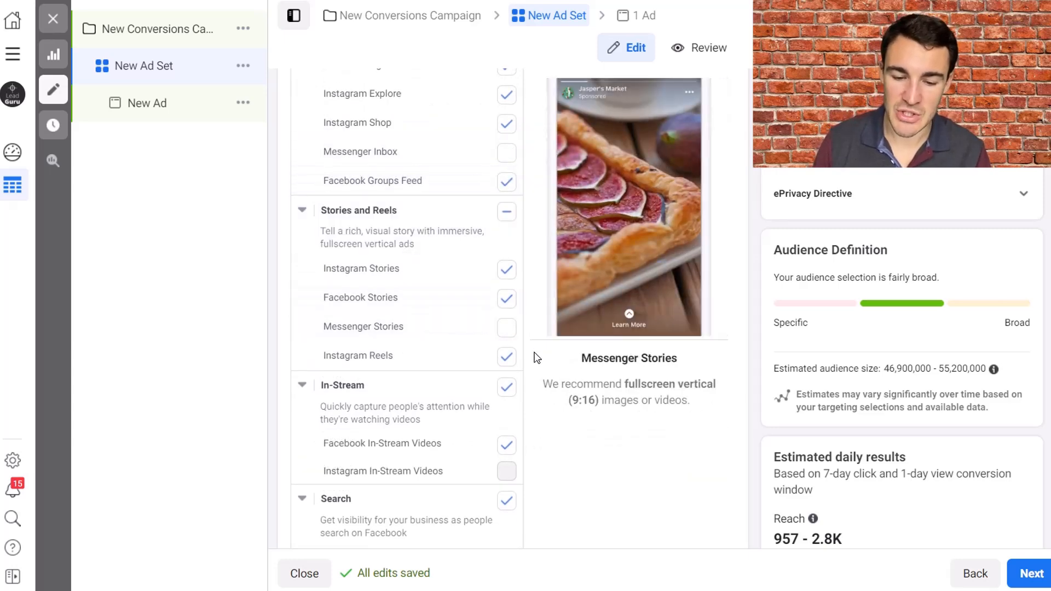
pyautogui.scroll(-3)
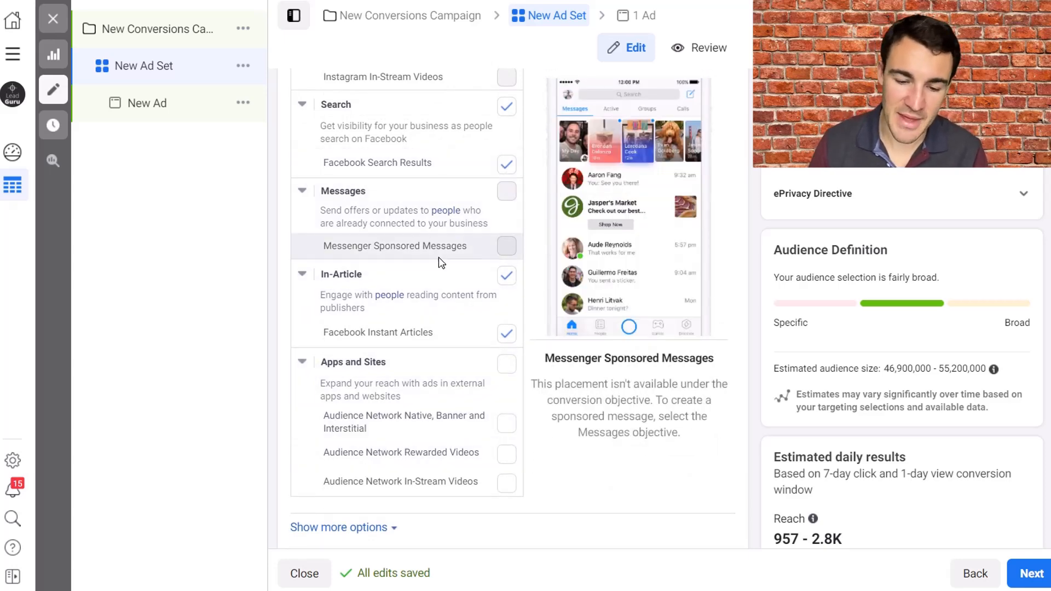
pyautogui.scroll(-3)
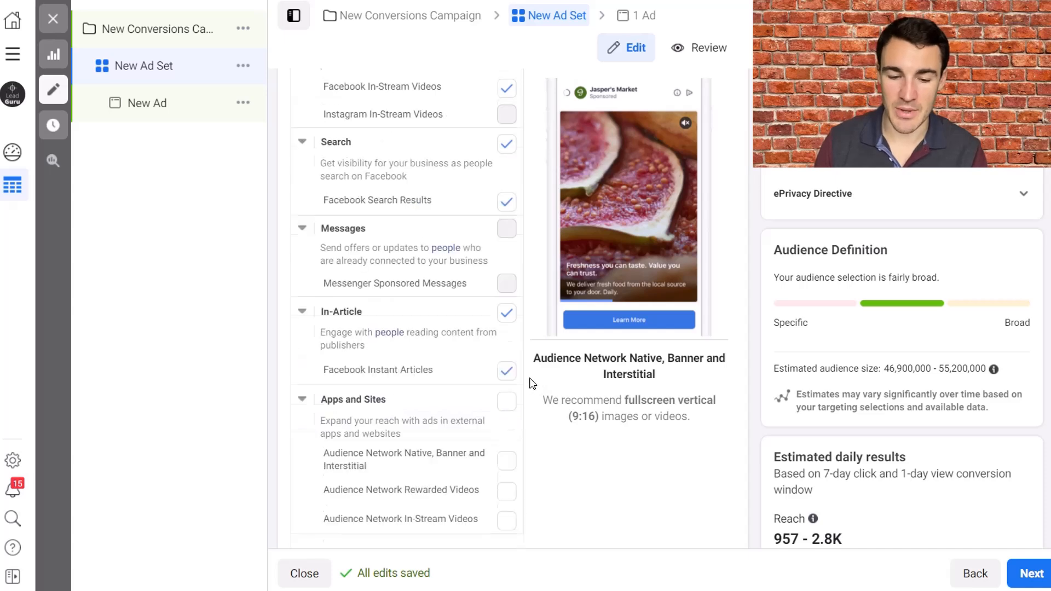
pyautogui.scroll(3)
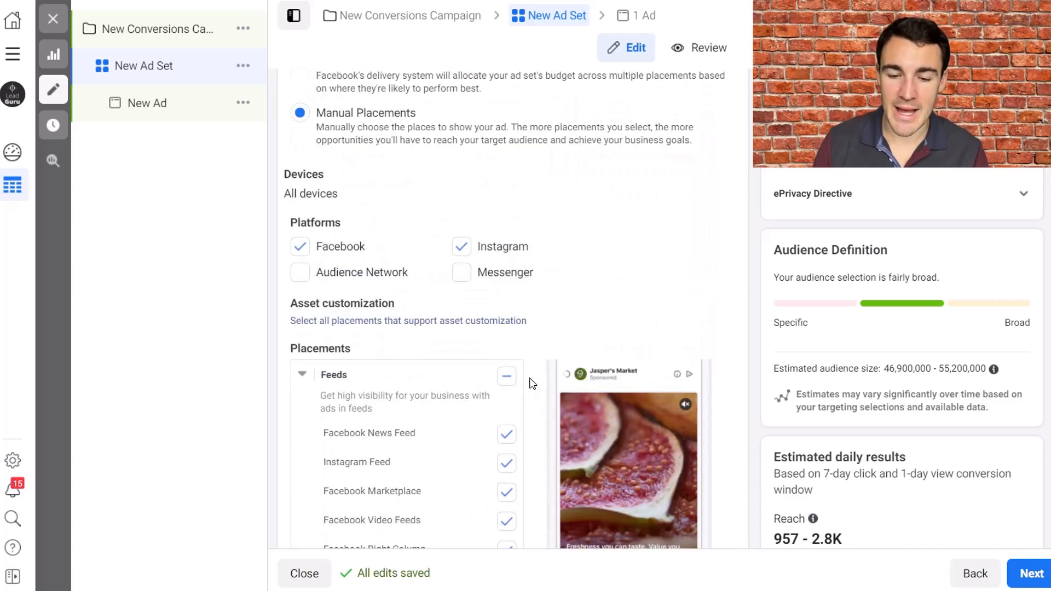
pyautogui.scroll(3)
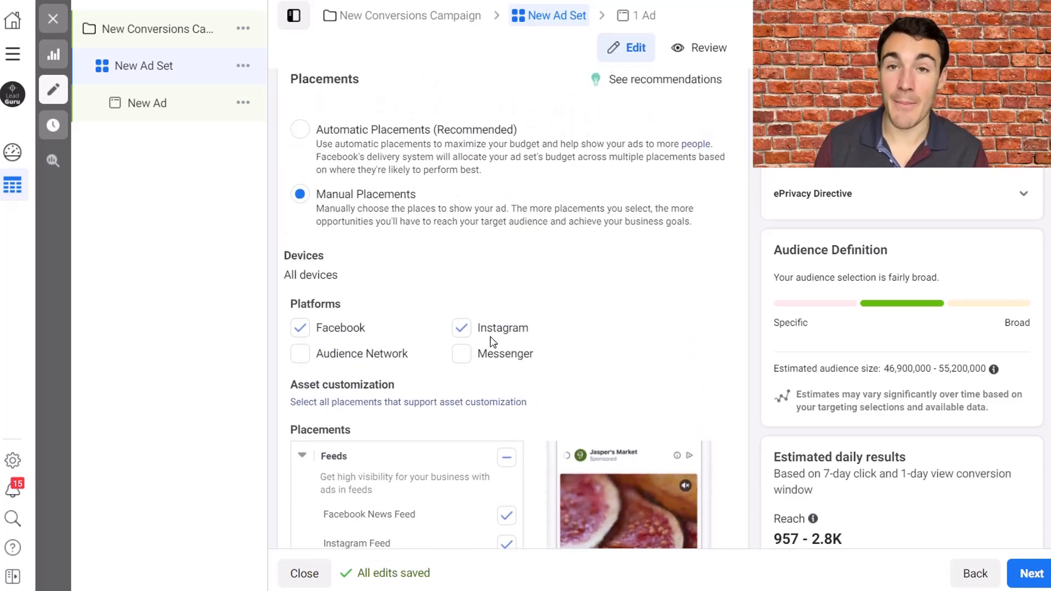
pyautogui.scroll(-3)
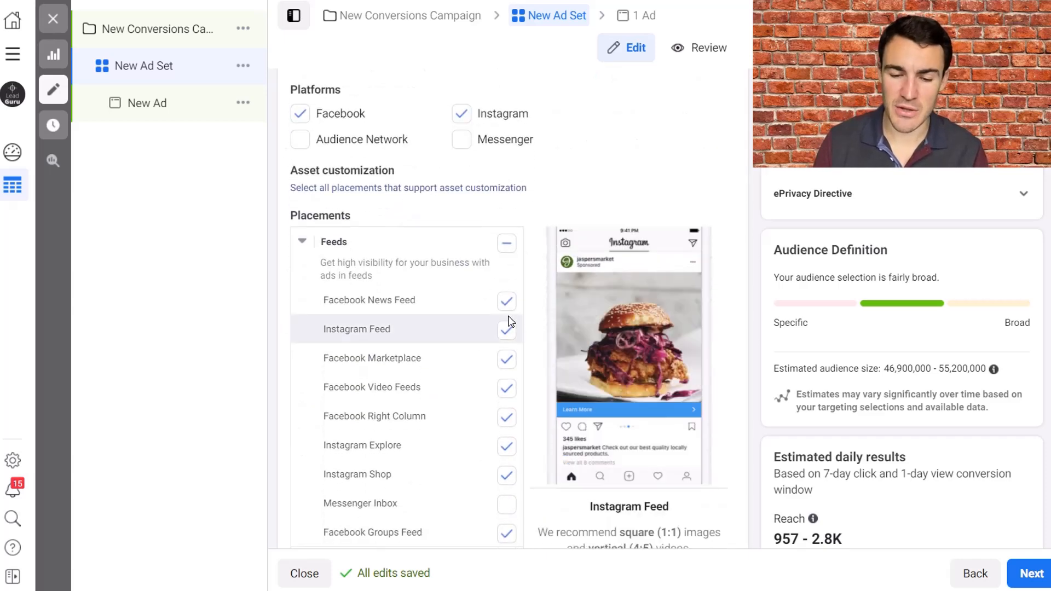
pyautogui.scroll(-3)
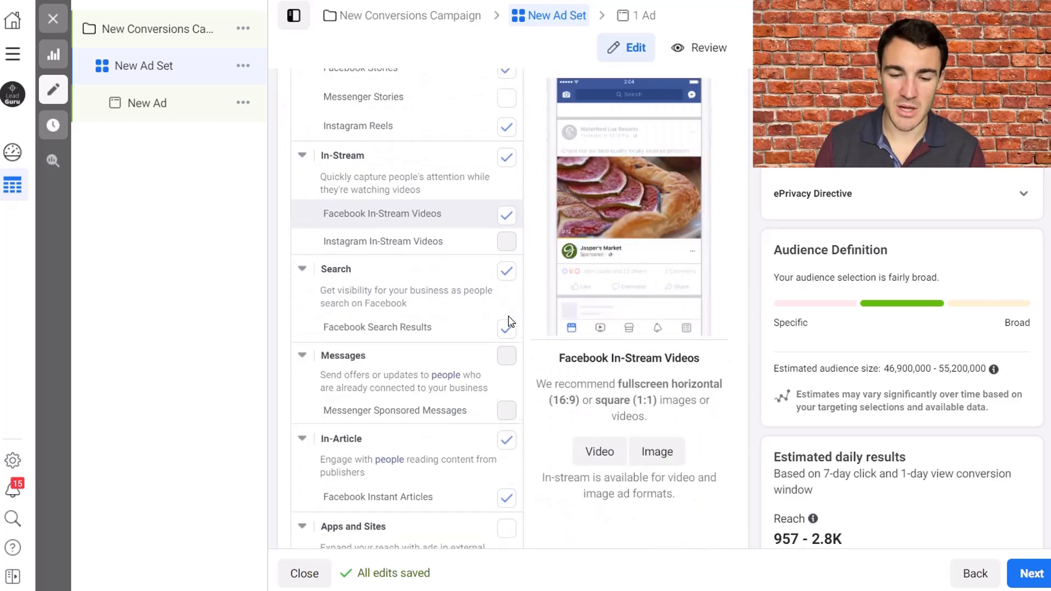
pyautogui.scroll(-3)
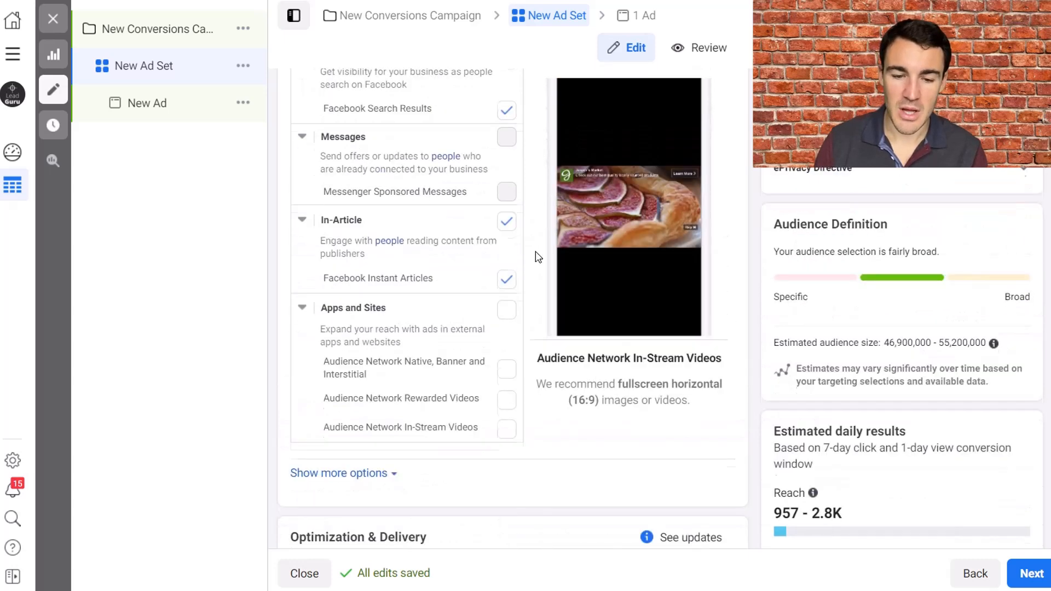
pyautogui.scroll(3)
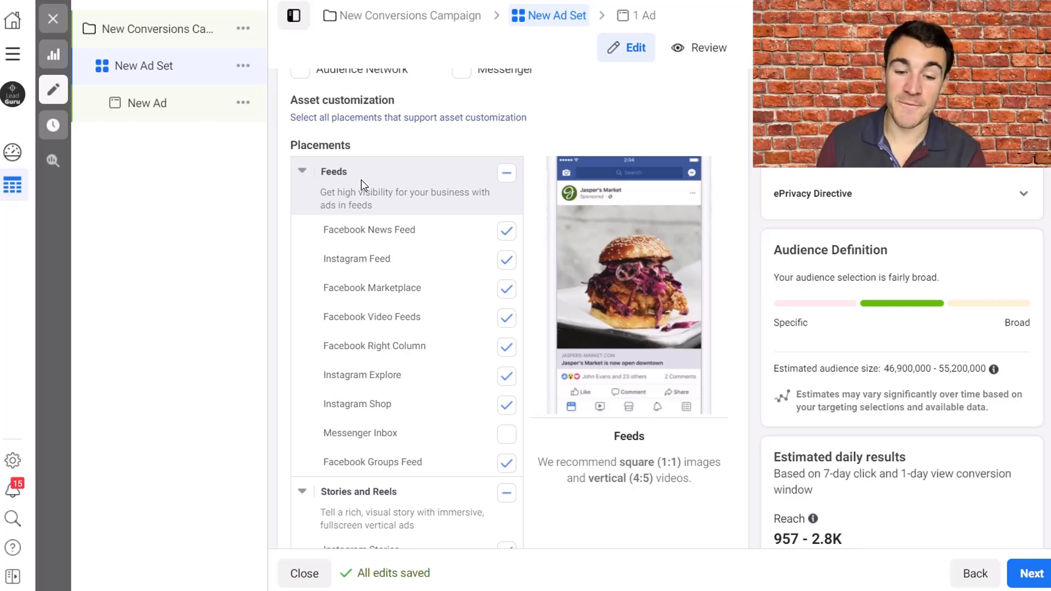
pyautogui.moveTo(393, 182)
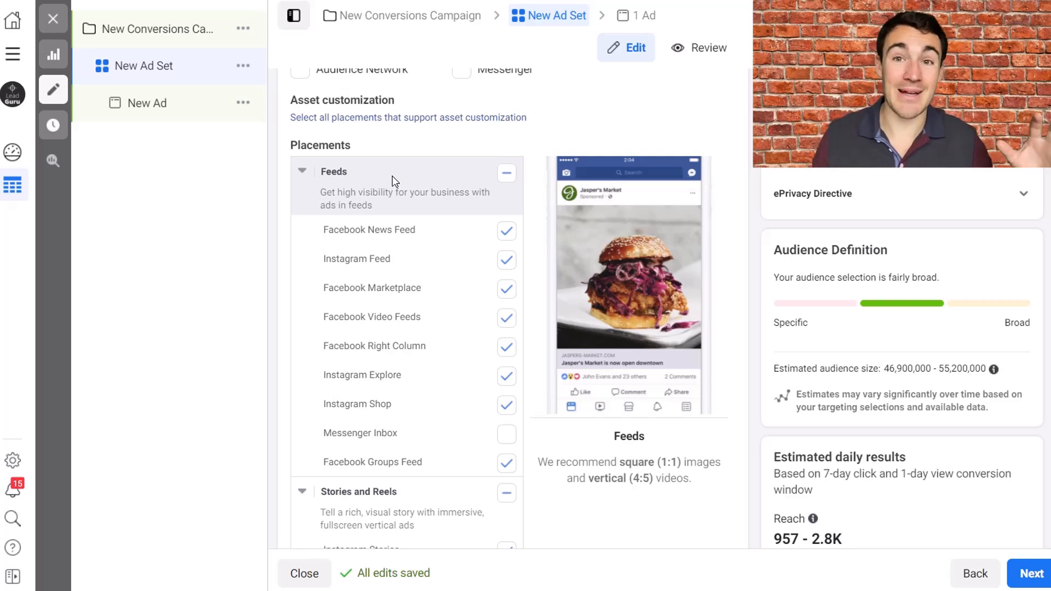
pyautogui.moveTo(429, 151)
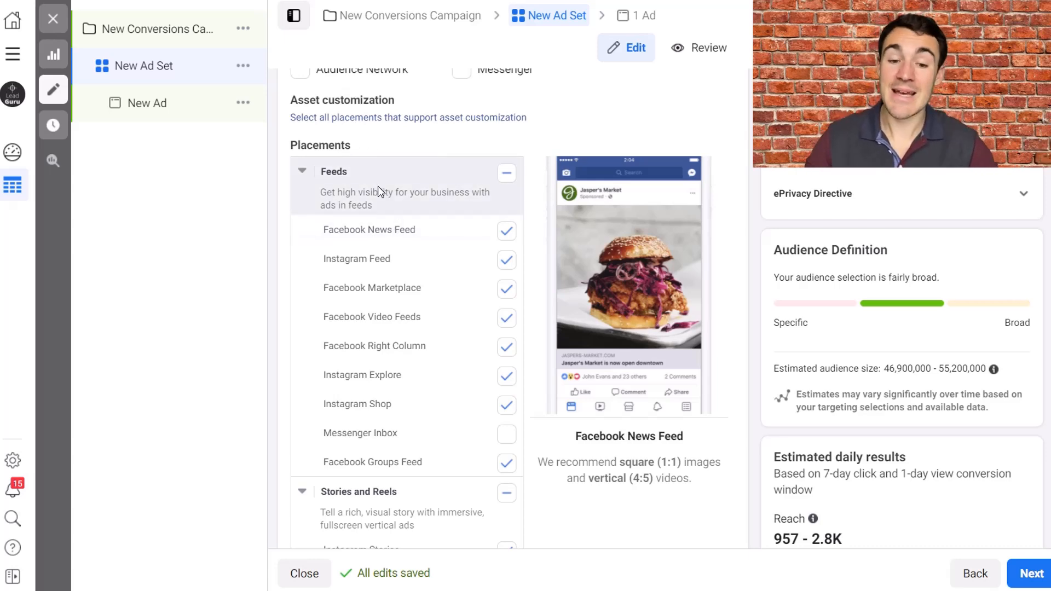
pyautogui.scroll(3)
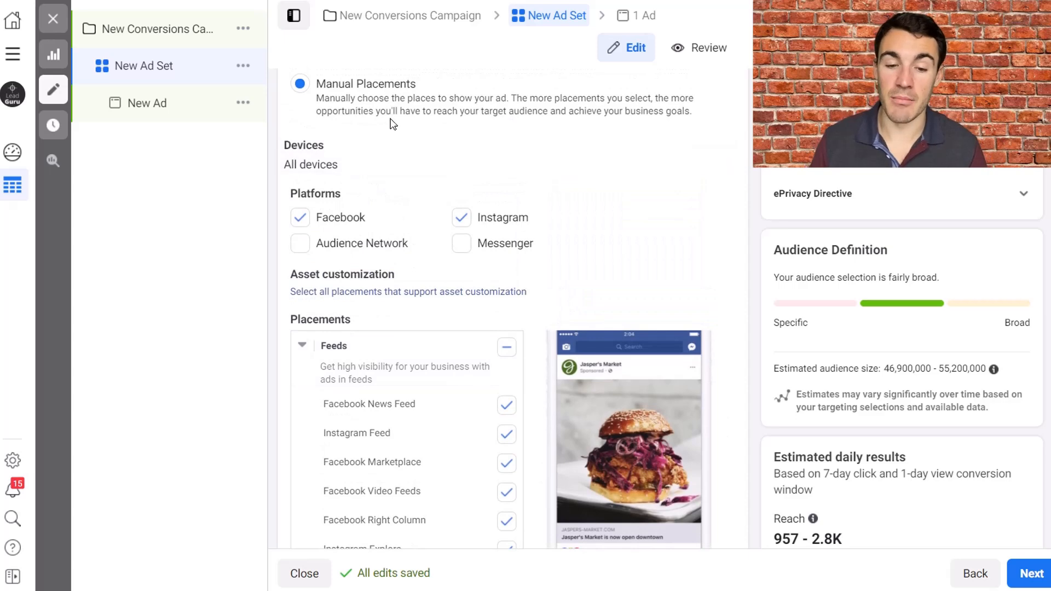
pyautogui.scroll(3)
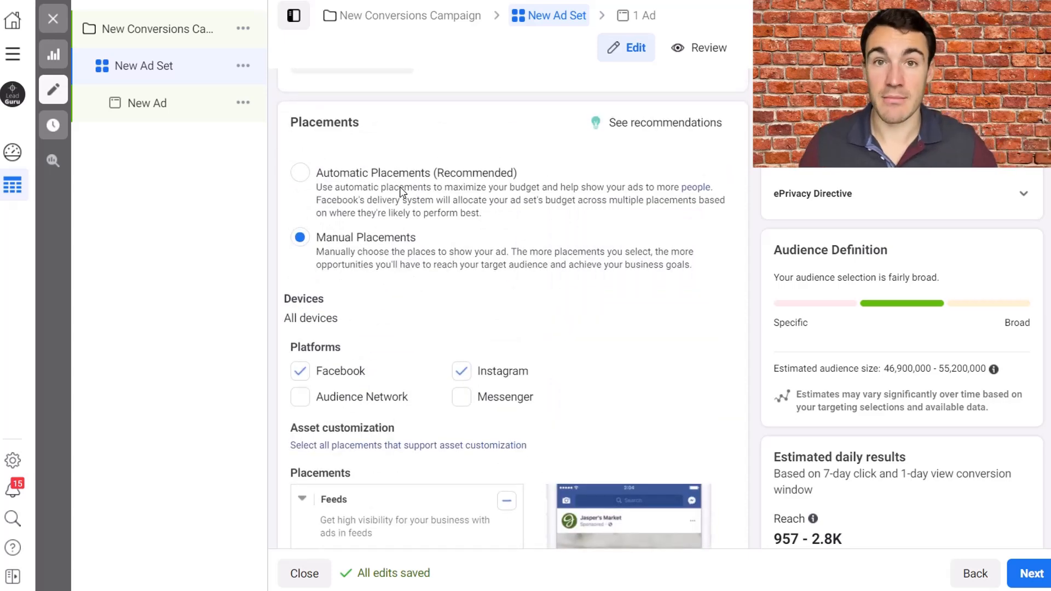
pyautogui.scroll(-3)
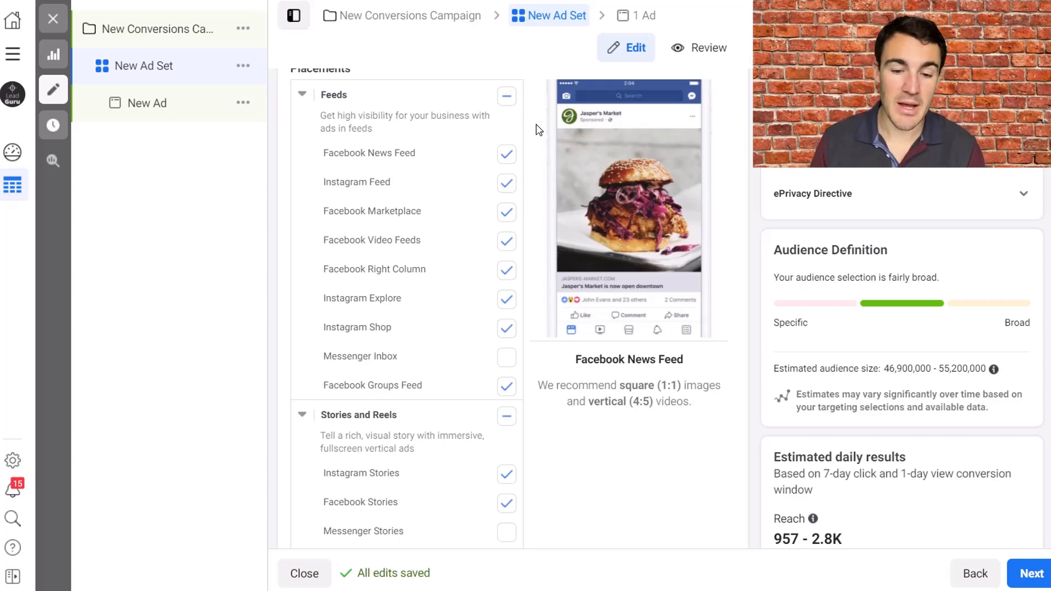
pyautogui.click(374, 269)
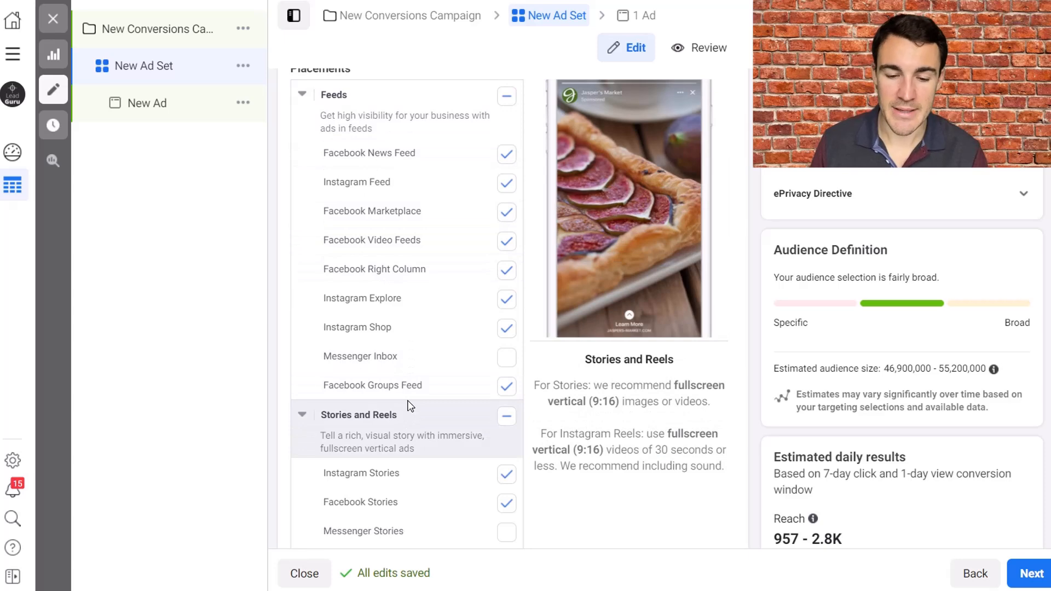
pyautogui.click(357, 181)
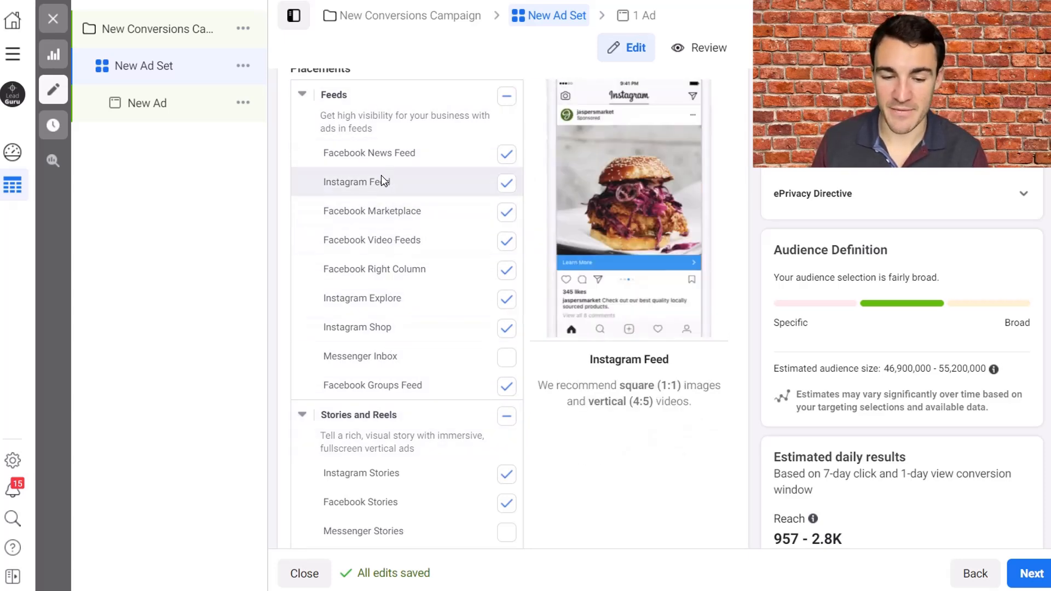
pyautogui.moveTo(408, 195)
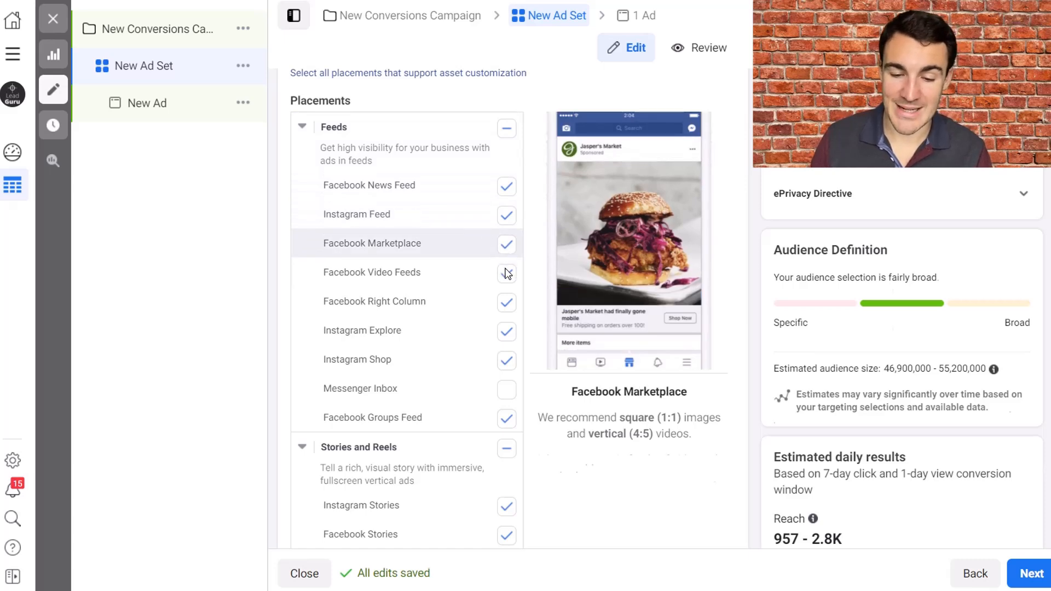
# Remove Facebook Video Feeds and Instagram Shop, keeping only Facebook News Feed and Instagram Feed
pyautogui.click(506, 359)
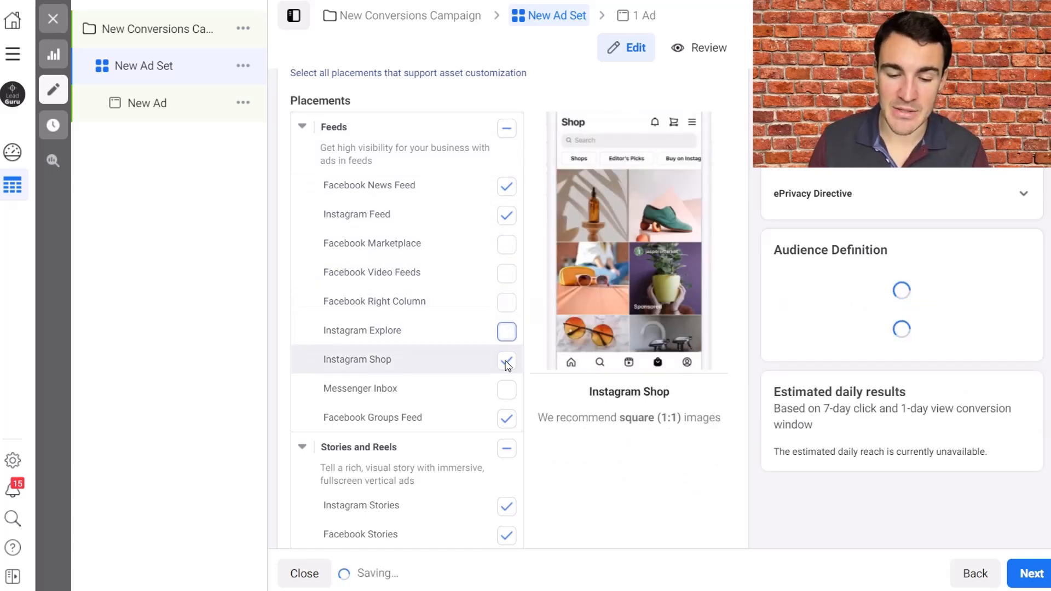
pyautogui.click(506, 359)
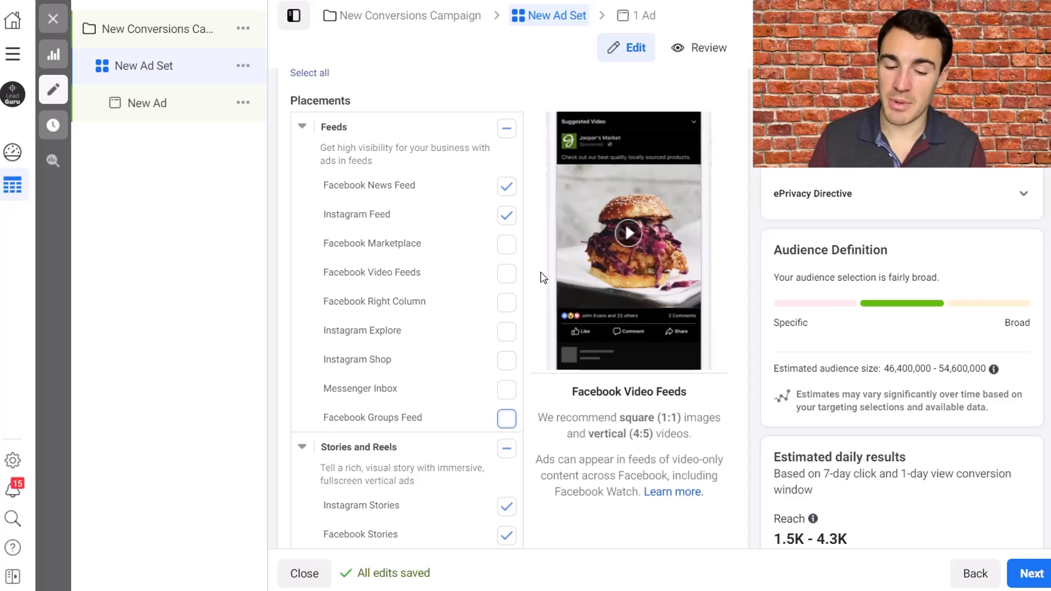
pyautogui.scroll(-3)
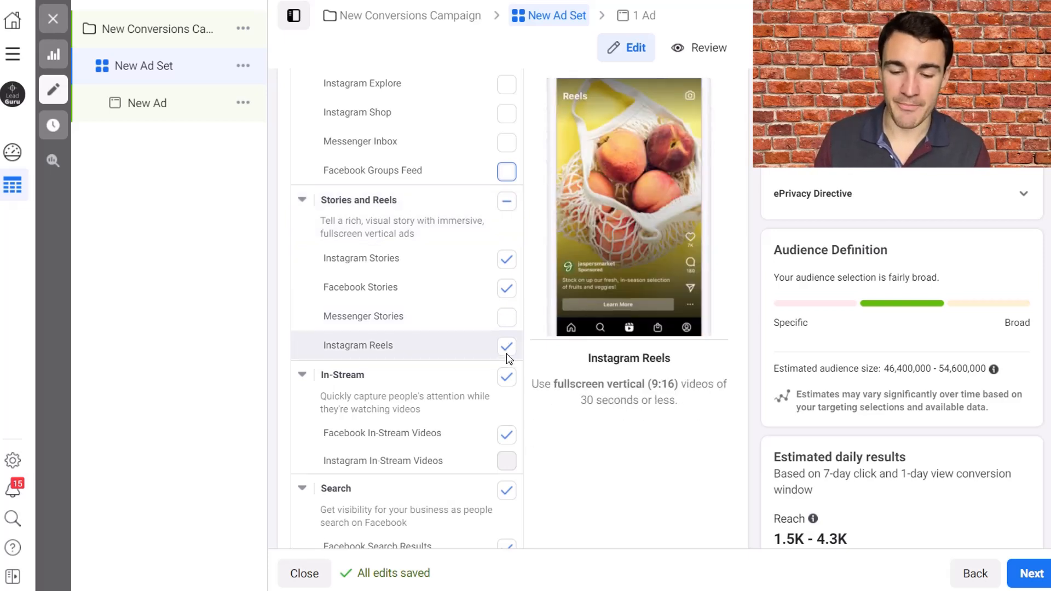
pyautogui.moveTo(504, 355)
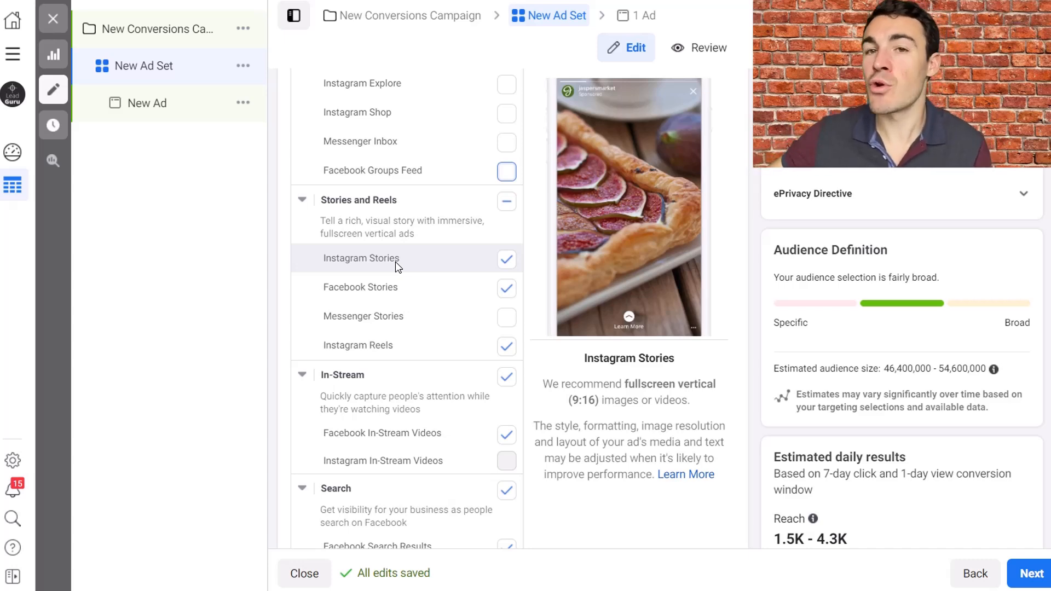
pyautogui.scroll(3)
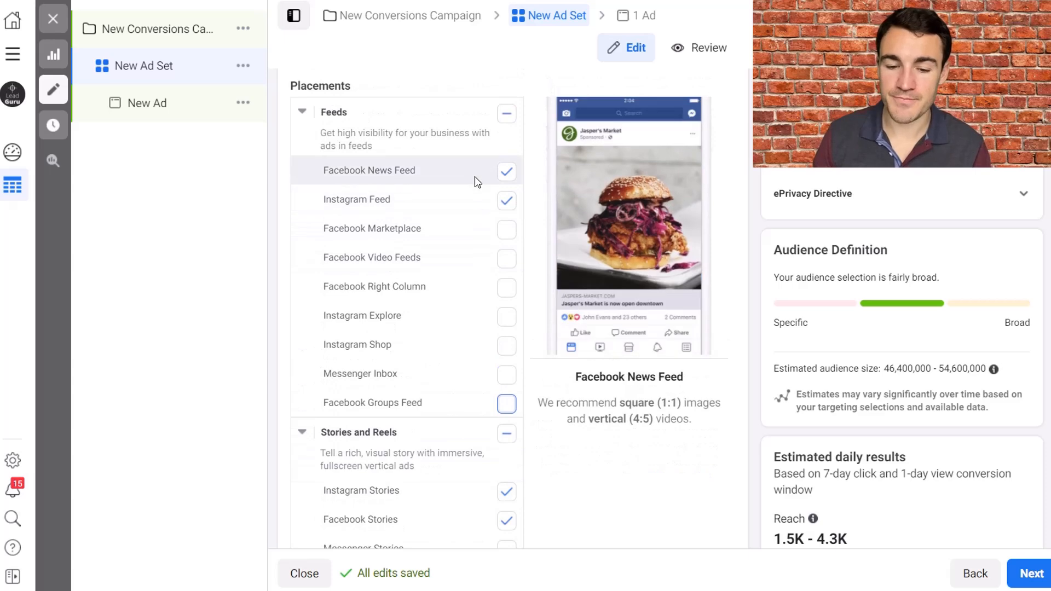
pyautogui.scroll(-3)
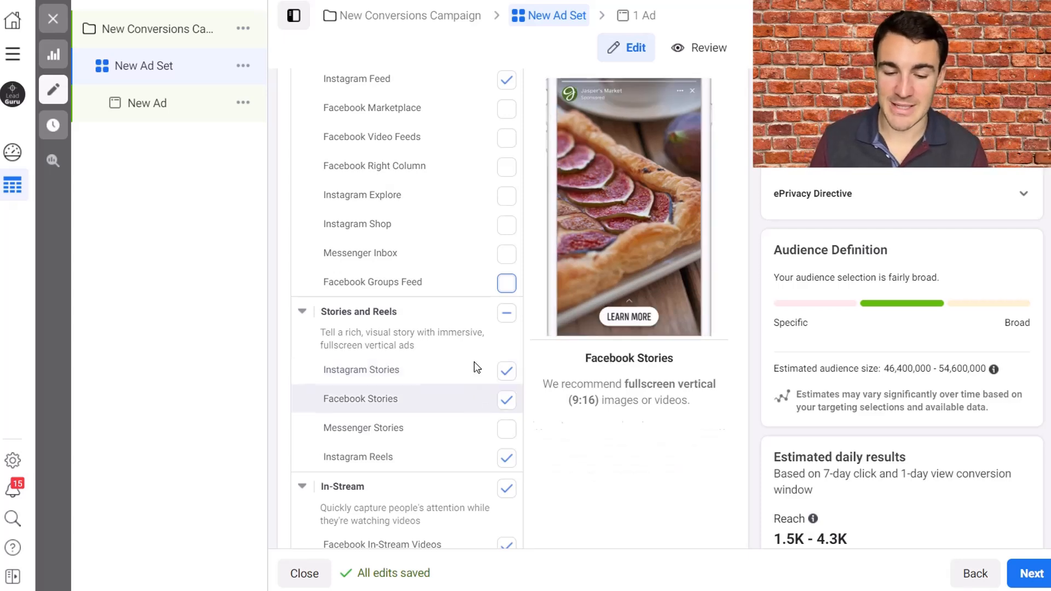
pyautogui.moveTo(403, 403)
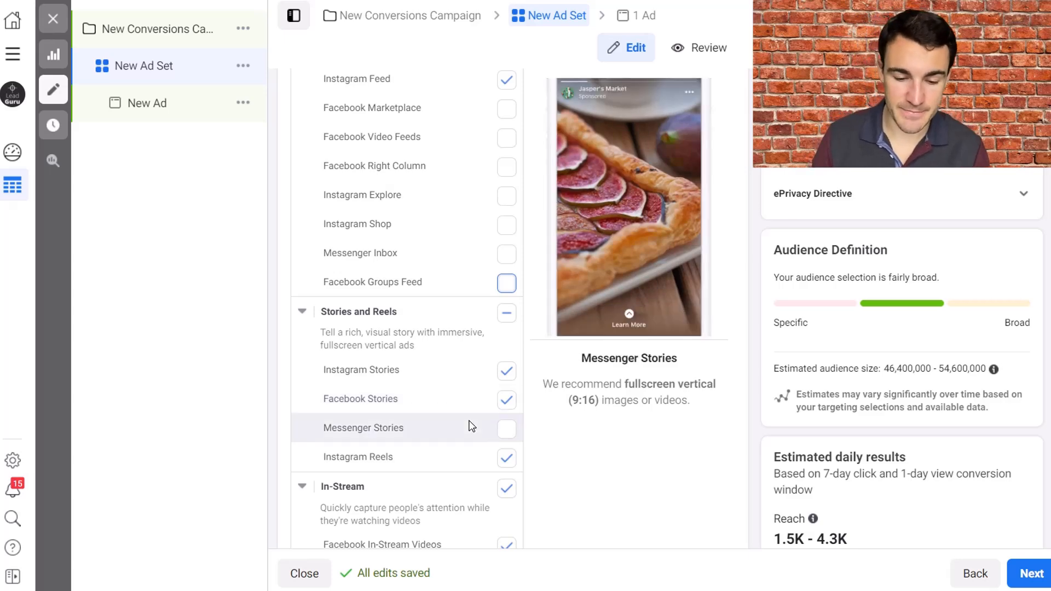
# Exclude the In-Stream, Search and In-Article placements
pyautogui.scroll(-3)
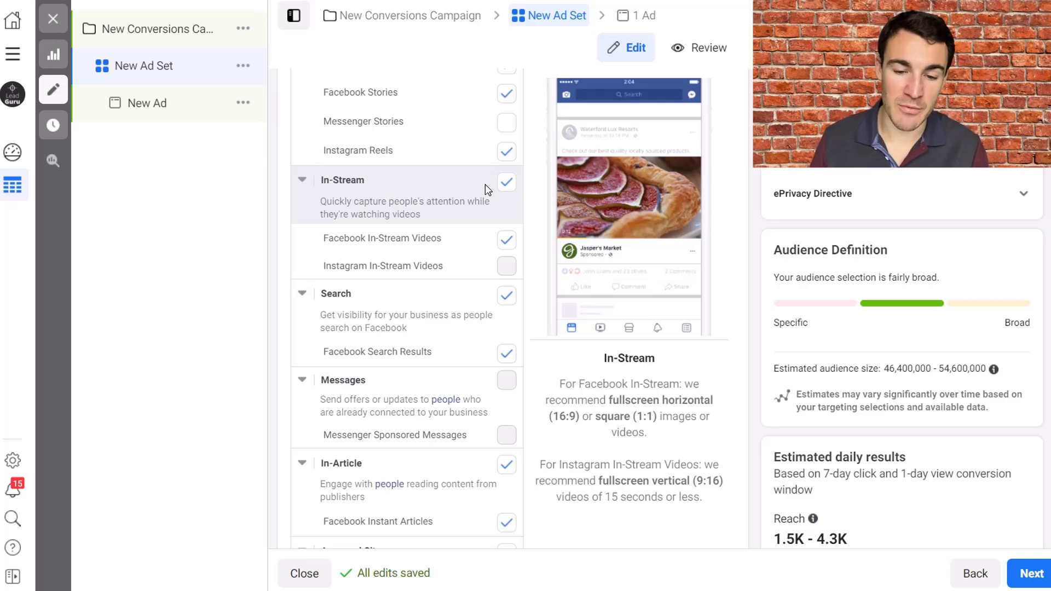
pyautogui.moveTo(524, 193)
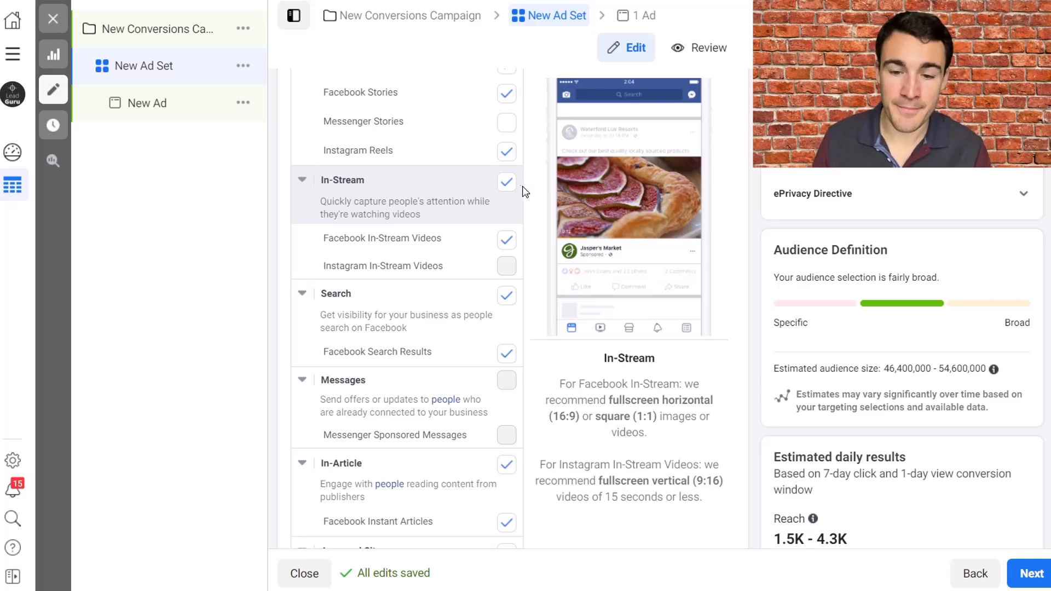
pyautogui.moveTo(514, 193)
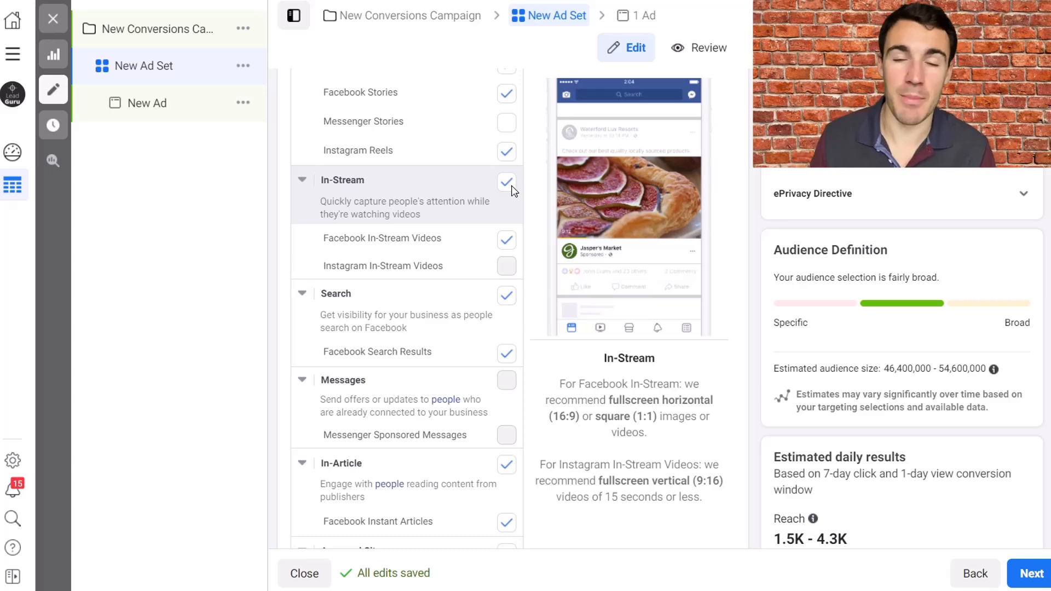
pyautogui.click(506, 182)
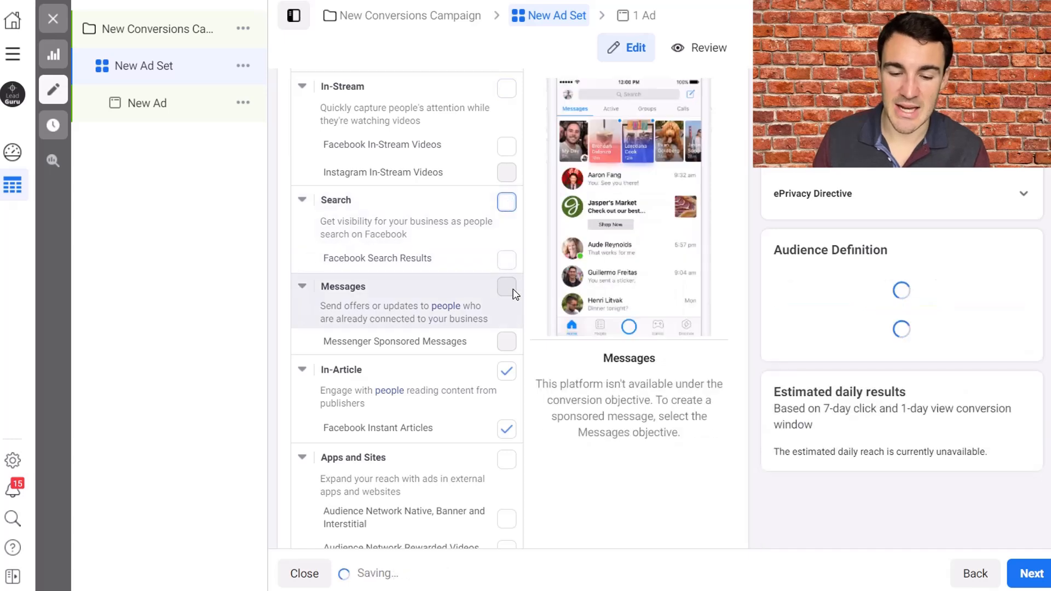
pyautogui.click(505, 372)
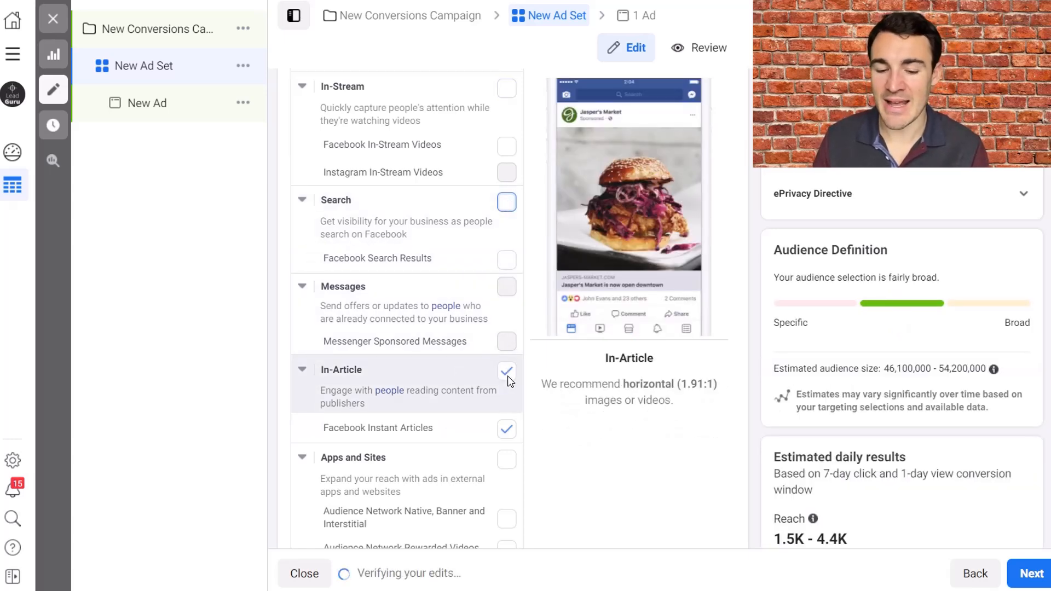
pyautogui.click(506, 372)
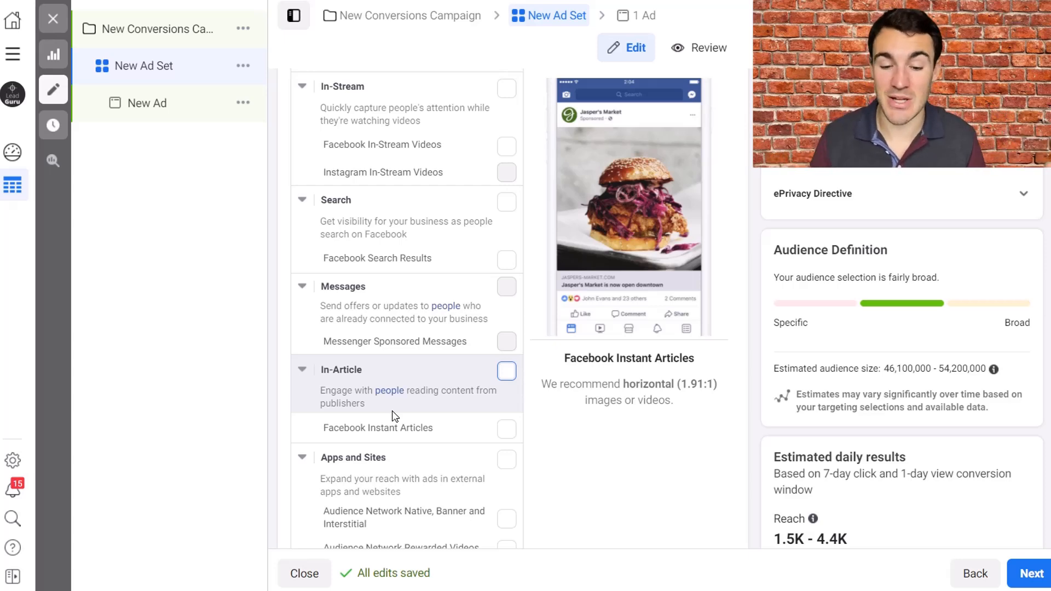
pyautogui.scroll(-3)
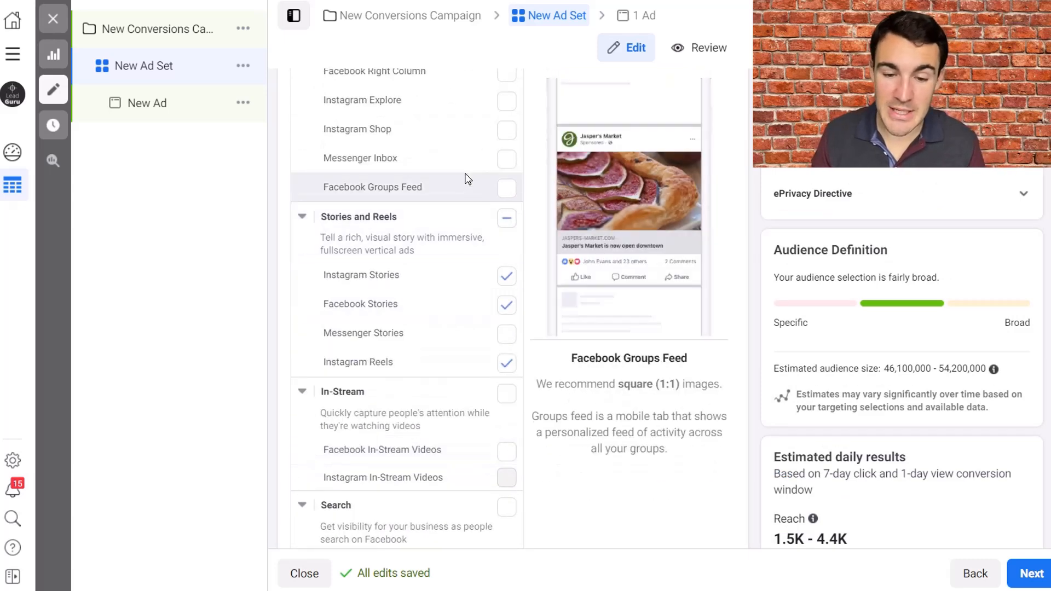
pyautogui.scroll(3)
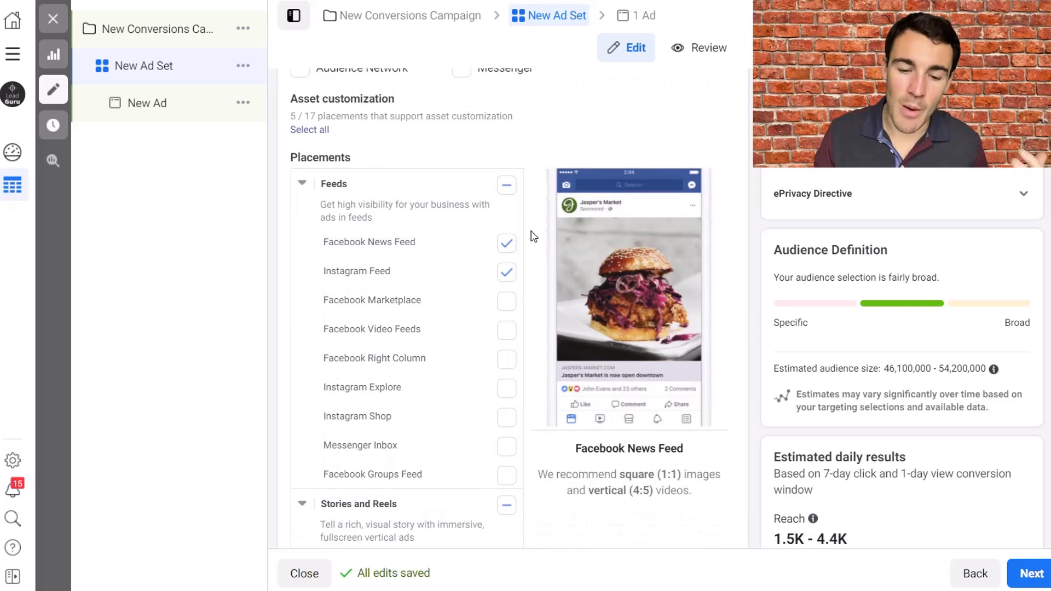
pyautogui.scroll(3)
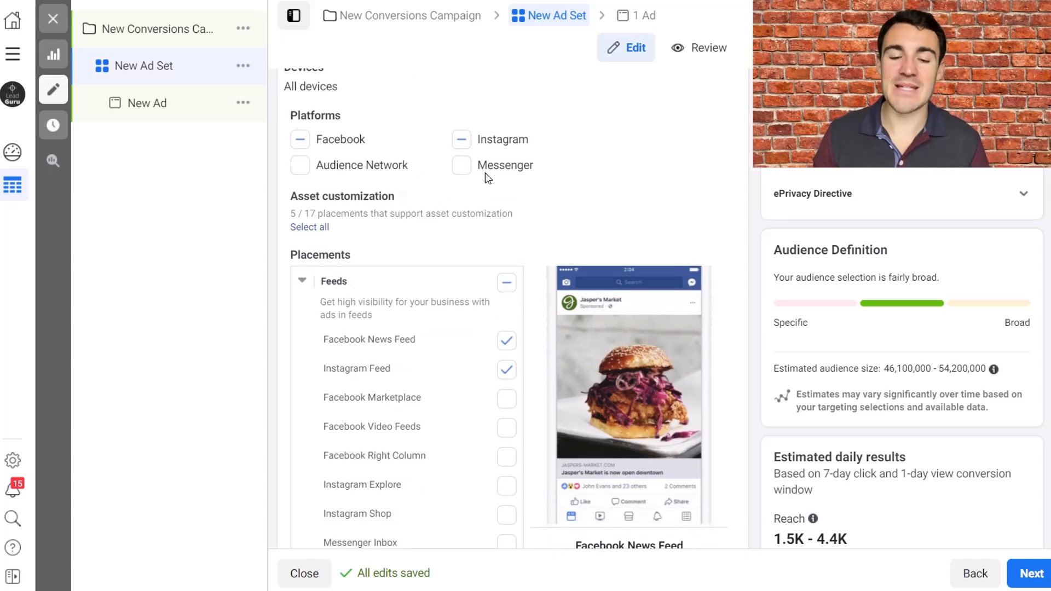
pyautogui.scroll(-3)
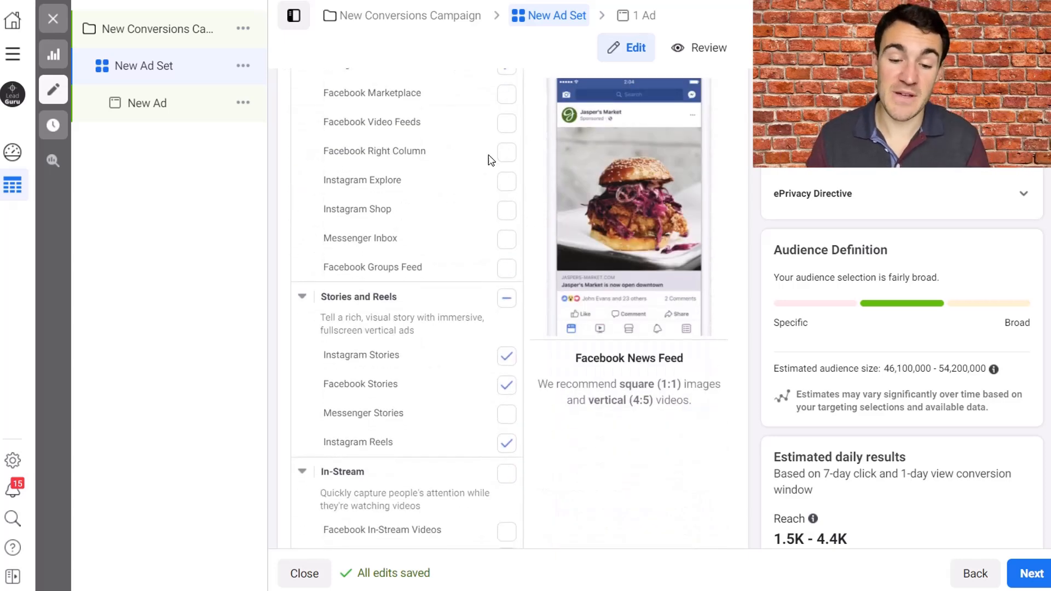
pyautogui.scroll(-3)
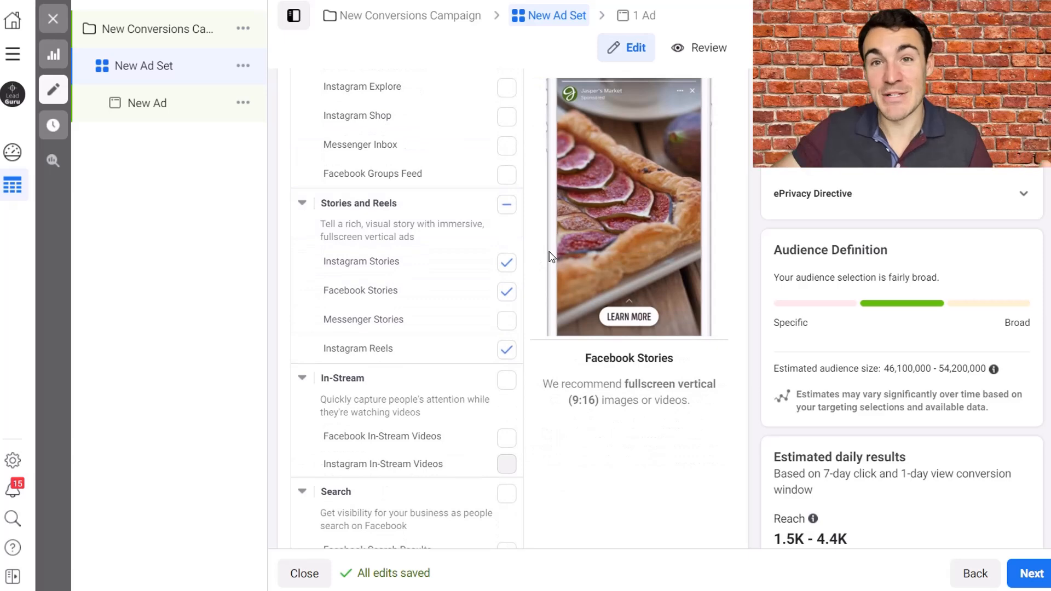
pyautogui.scroll(3)
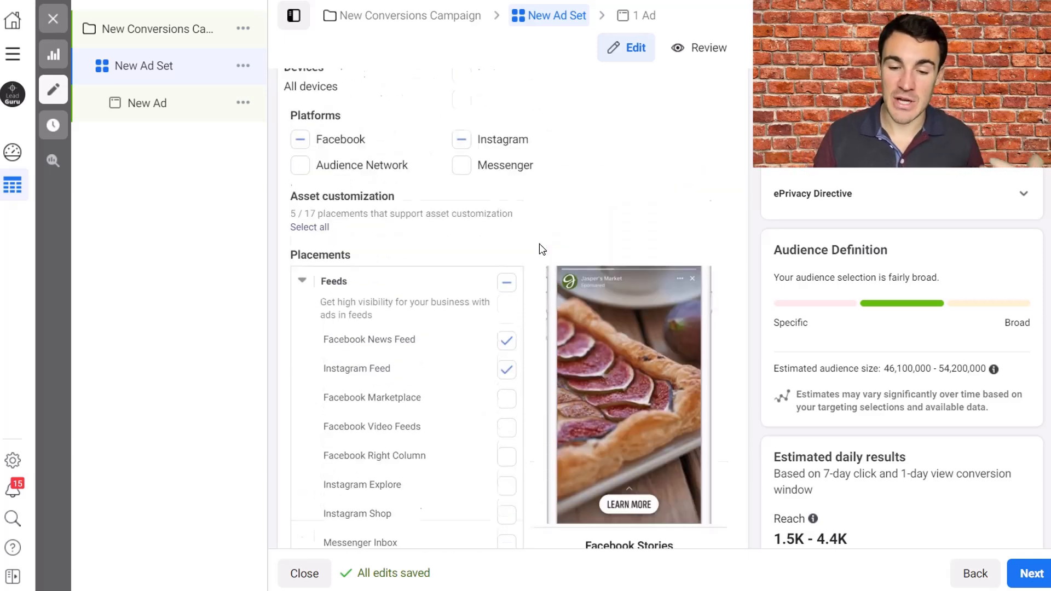
pyautogui.scroll(3)
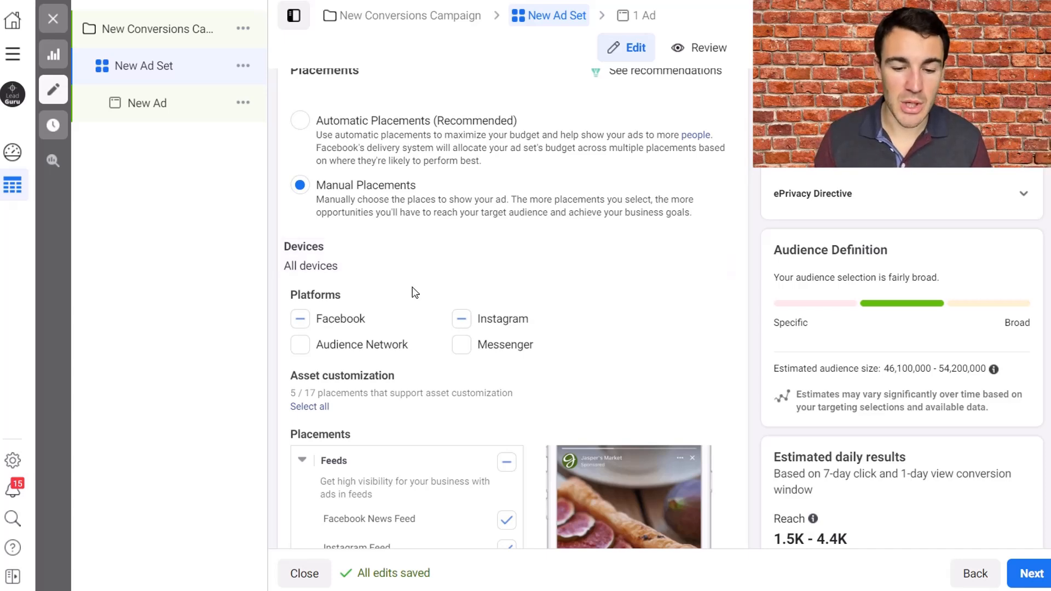
# Return the ad set to Automatic Placements (Recommended)
pyautogui.click(300, 184)
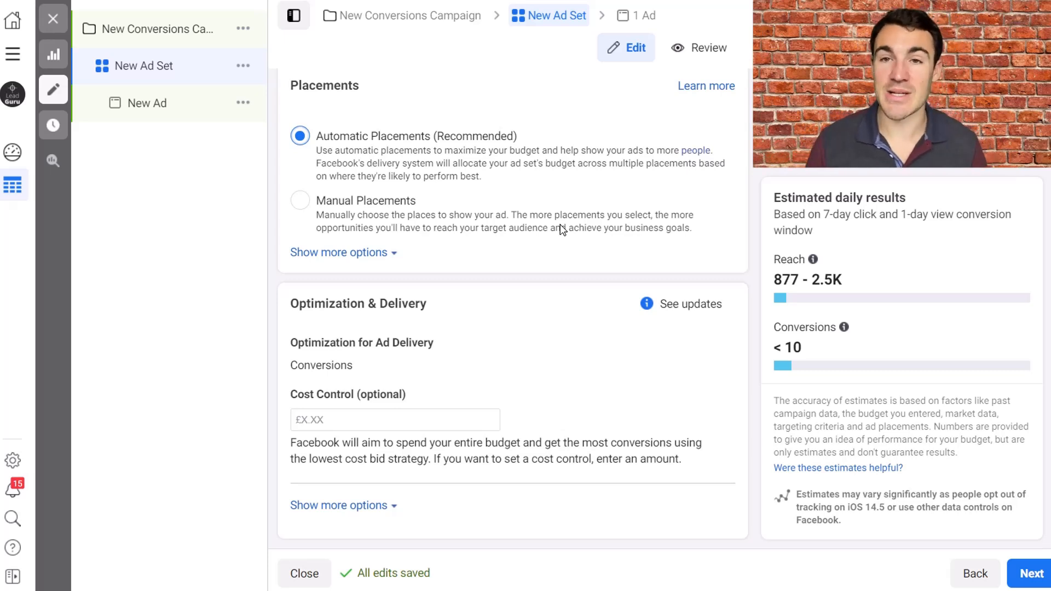
pyautogui.moveTo(748, 231)
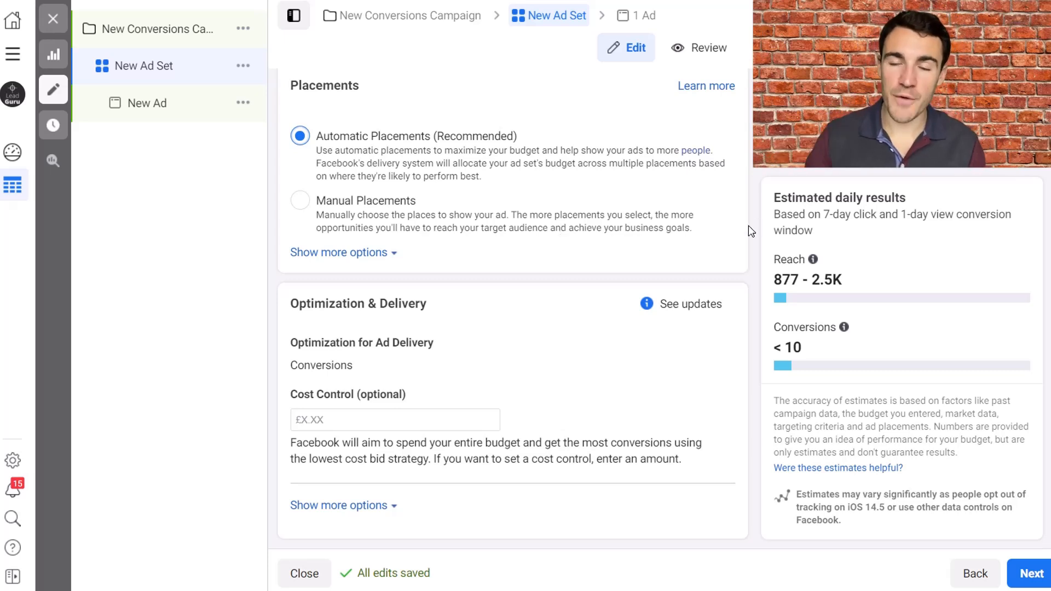